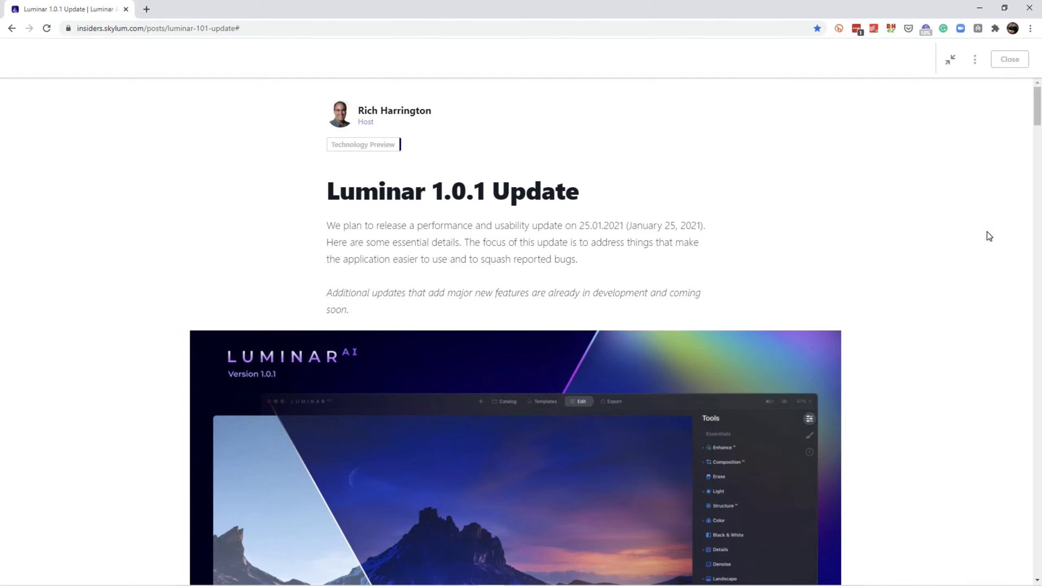
{"action": "mouse_move", "coordinate": [216, 67]}
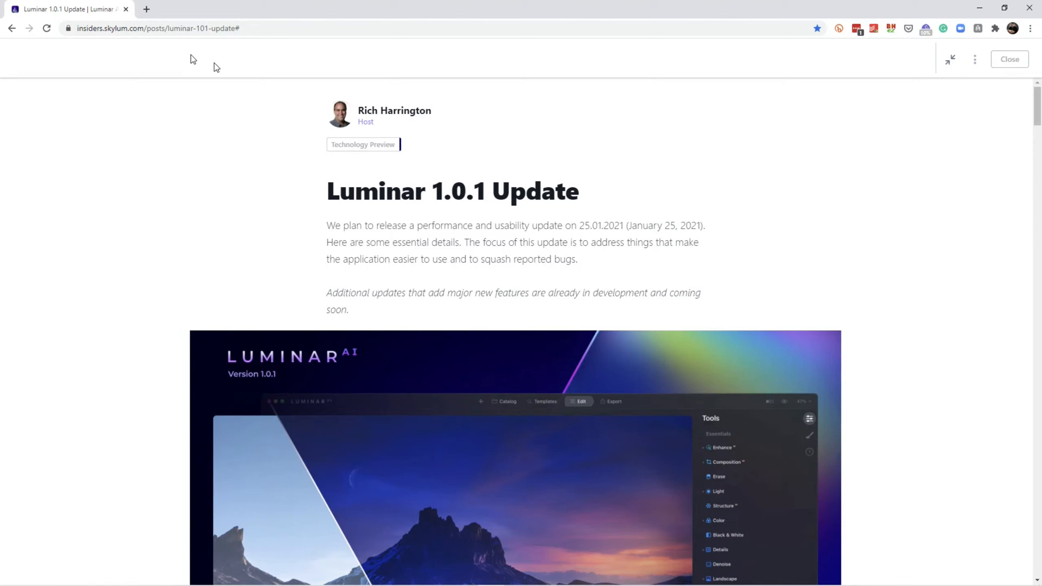
{"action": "mouse_move", "coordinate": [234, 145]}
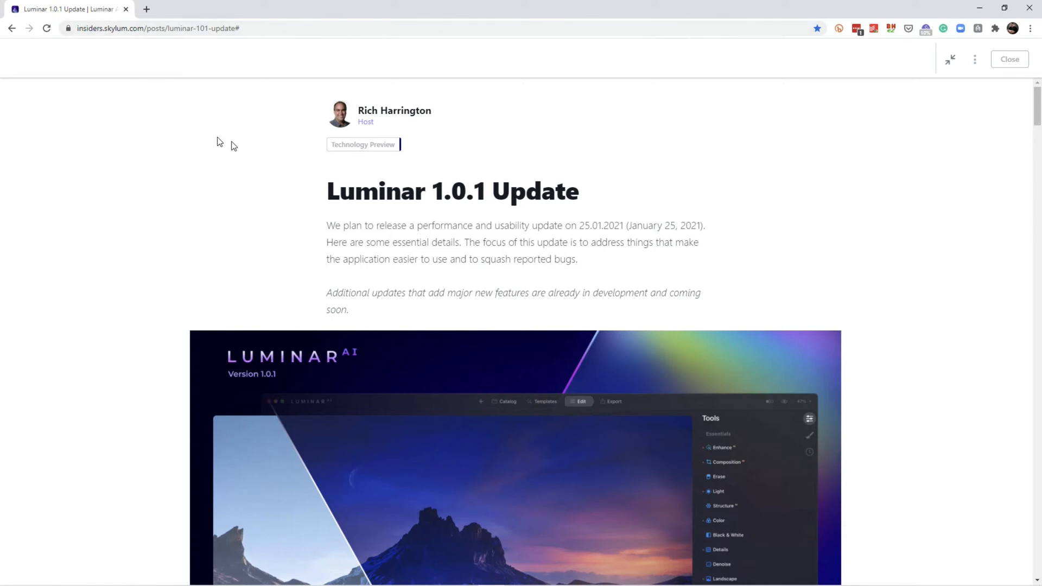
{"action": "mouse_move", "coordinate": [942, 229]}
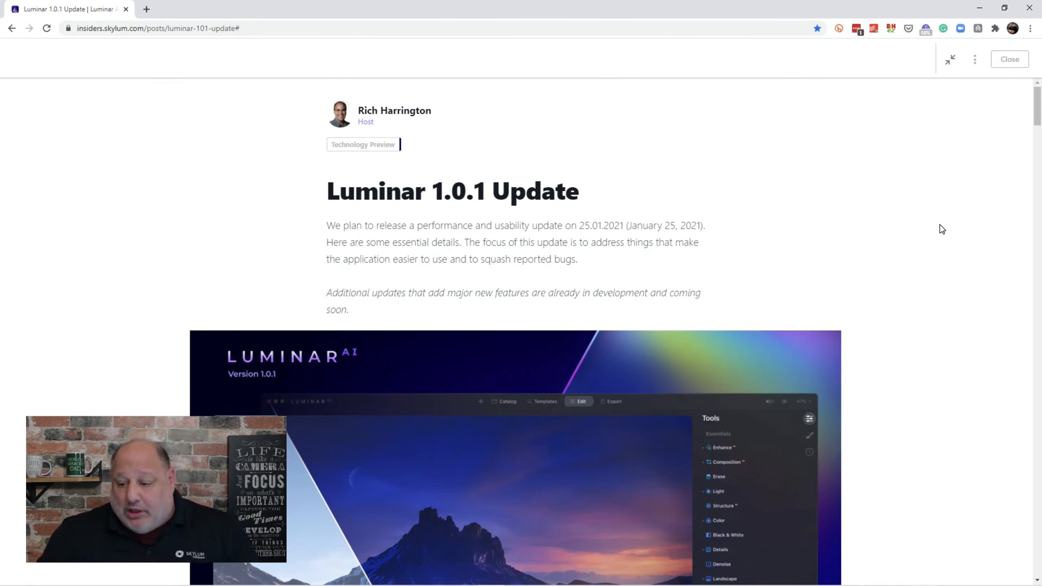
Scroll the update post down to the IMPROVEMENTS heading and Editing panel navigation subsection
{"action": "scroll", "scroll_direction": "down", "scroll_amount": 3}
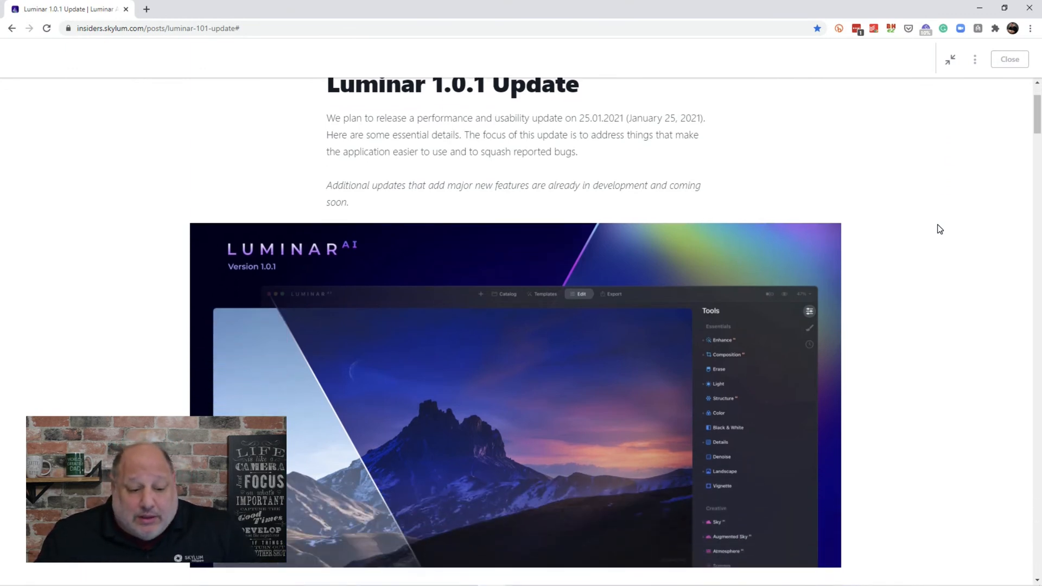
{"action": "scroll", "scroll_direction": "down", "scroll_amount": 3}
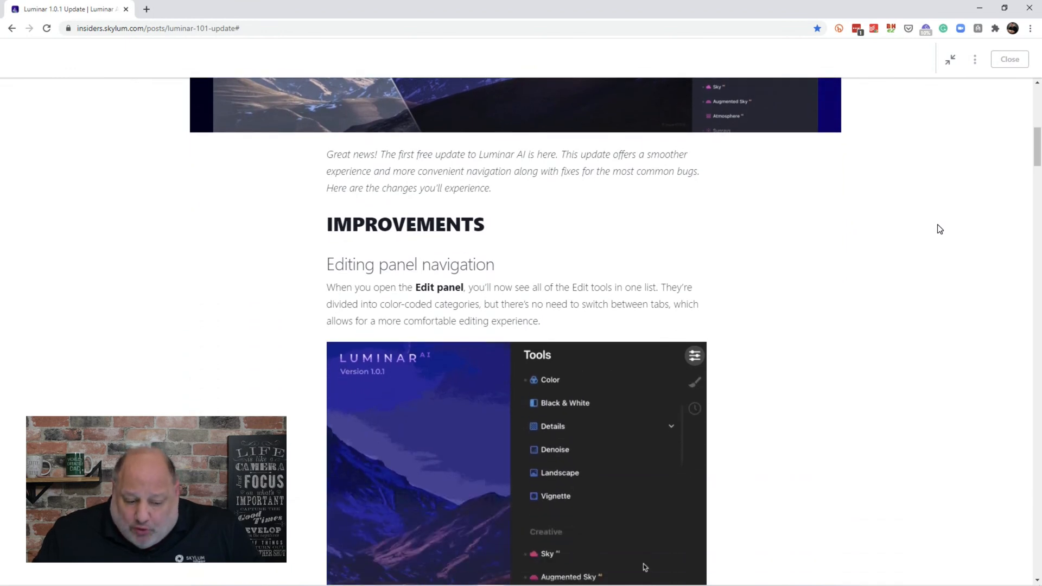
{"action": "scroll", "scroll_direction": "down", "scroll_amount": 3}
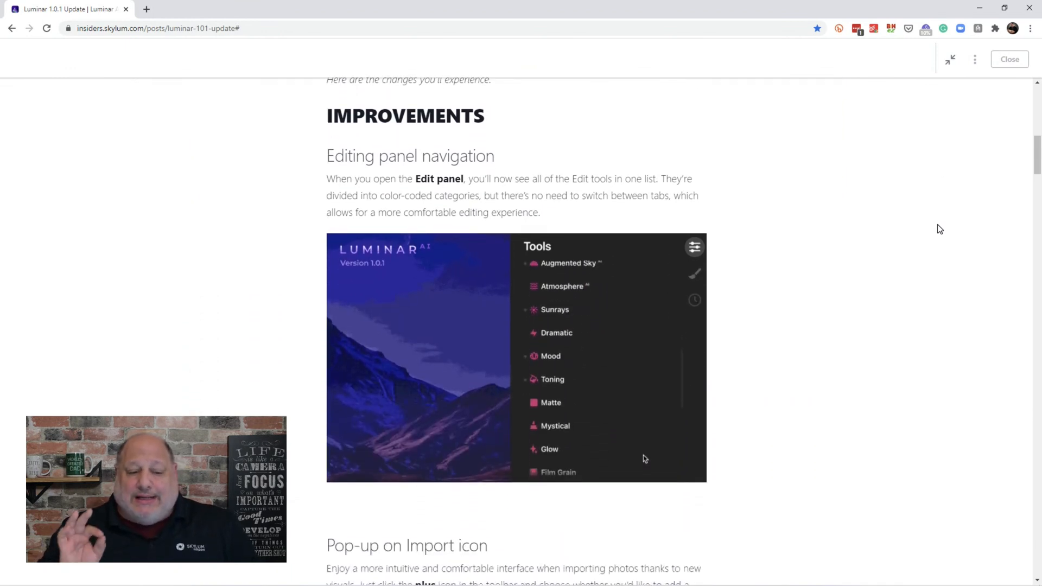
{"action": "scroll", "scroll_direction": "down", "scroll_amount": 3}
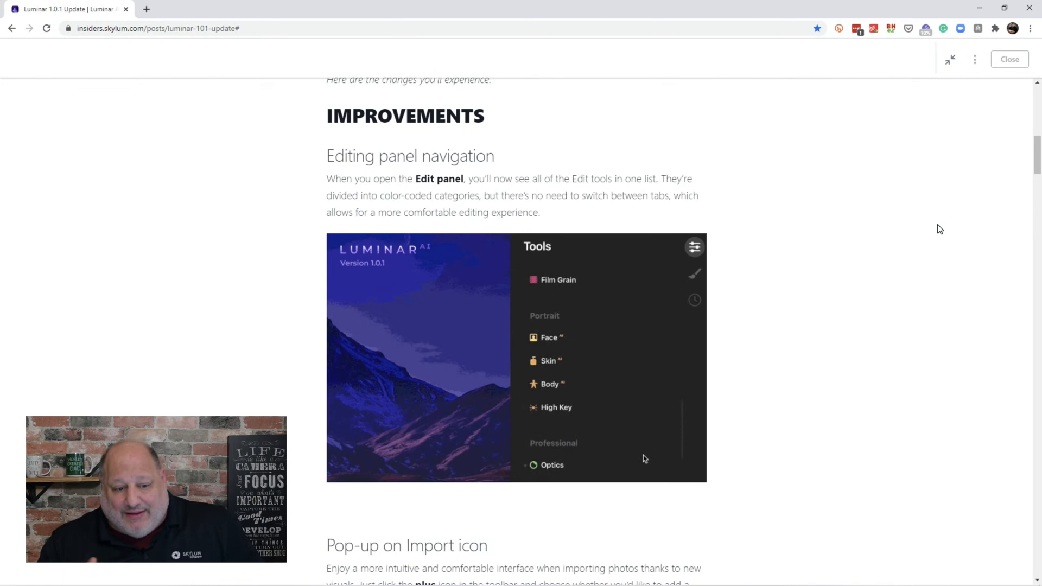
{"action": "scroll", "scroll_direction": "down", "scroll_amount": 3}
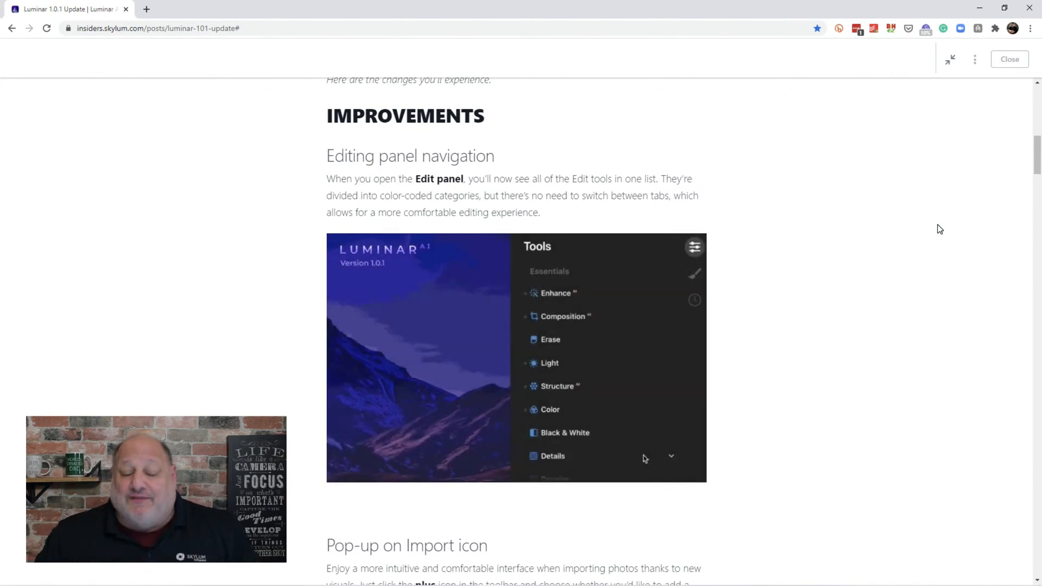
{"action": "scroll", "scroll_direction": "down", "scroll_amount": 3}
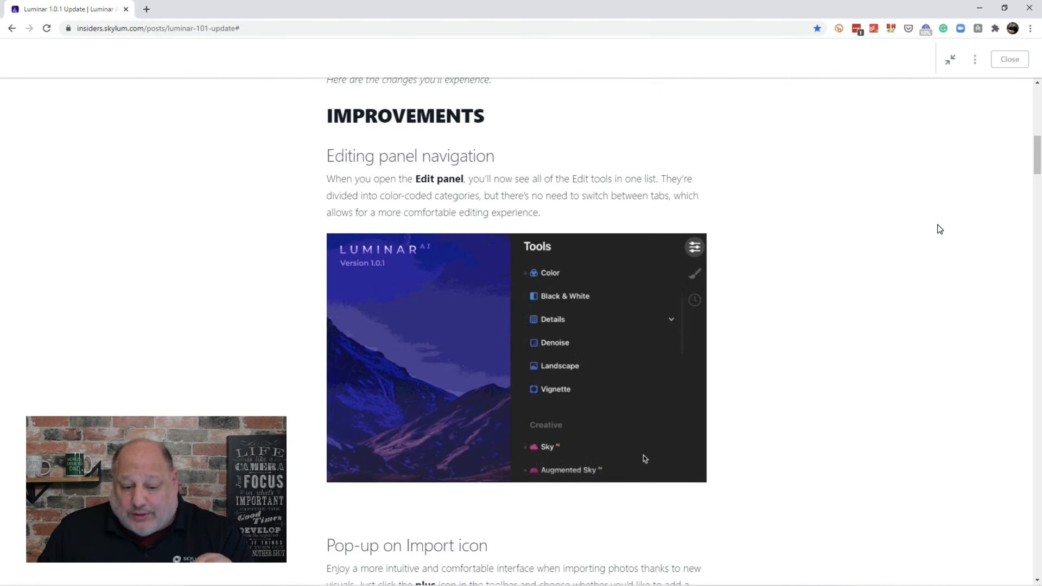
{"action": "scroll", "scroll_direction": "down", "scroll_amount": 3}
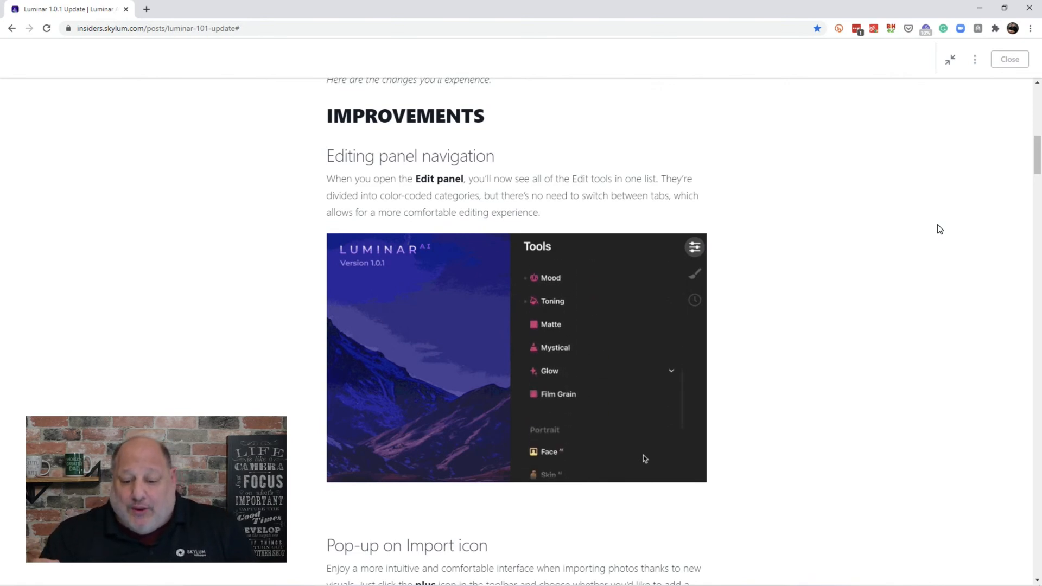
{"action": "scroll", "scroll_direction": "down", "scroll_amount": 3}
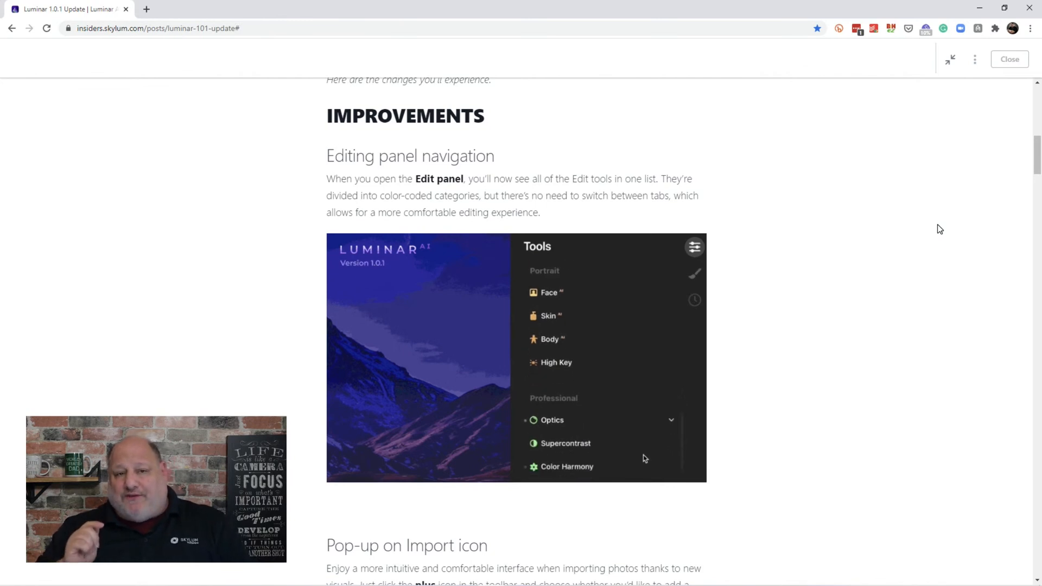
{"action": "scroll", "scroll_direction": "down", "scroll_amount": 3}
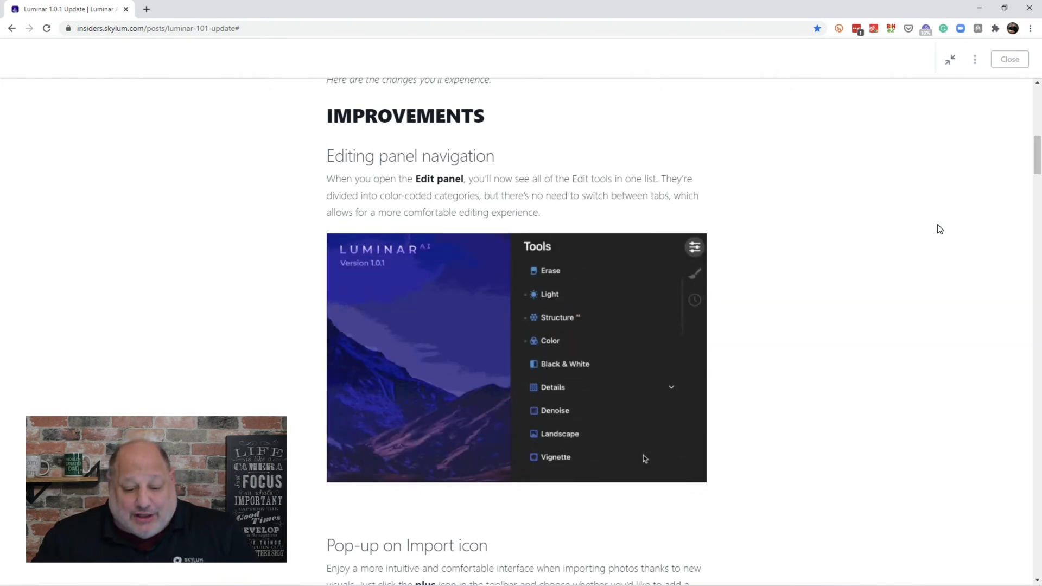
{"action": "scroll", "scroll_direction": "down", "scroll_amount": 3}
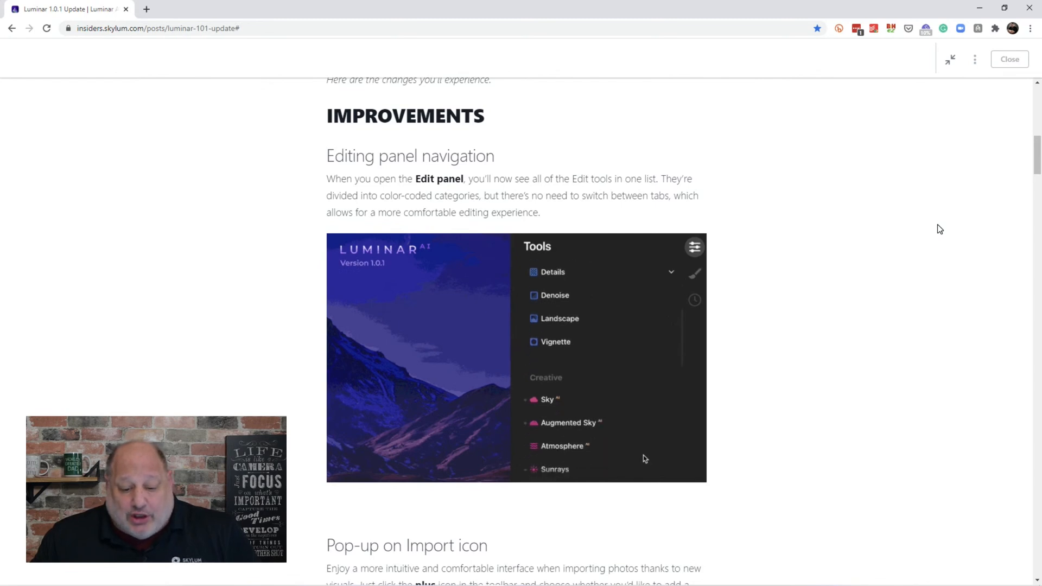
{"action": "scroll", "scroll_direction": "down", "scroll_amount": 3}
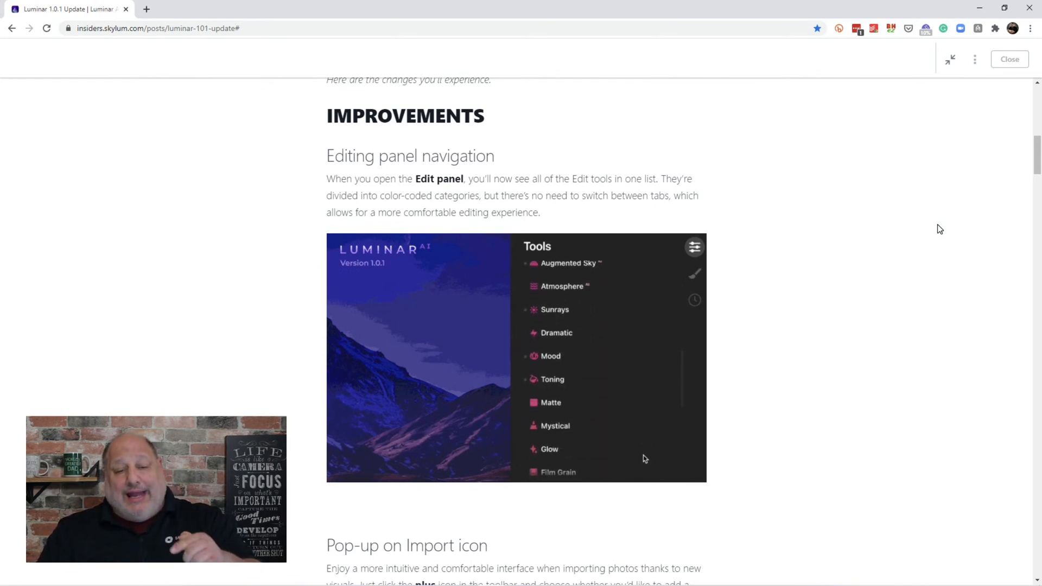
{"action": "scroll", "scroll_direction": "down", "scroll_amount": 3}
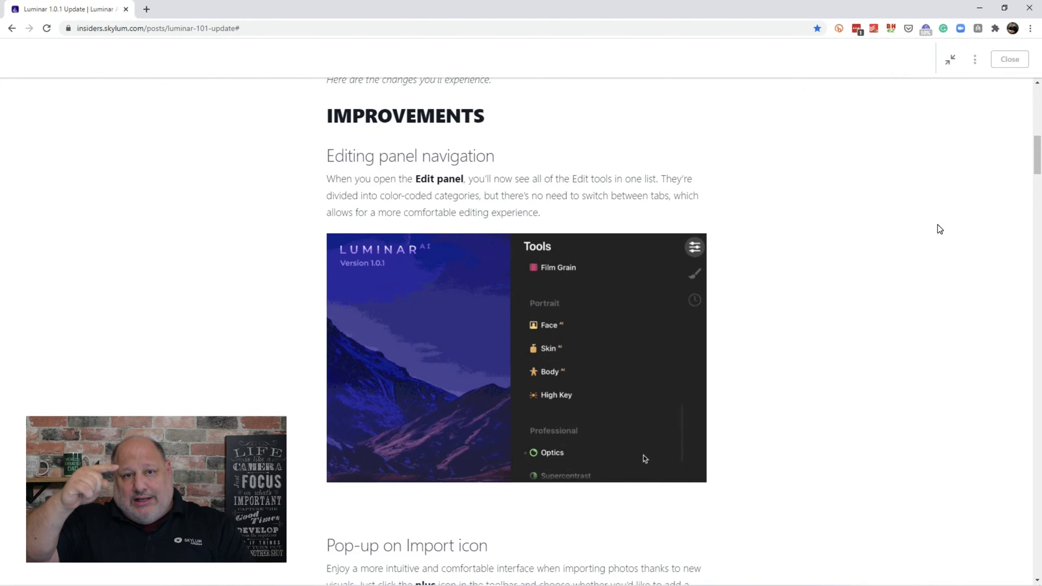
{"action": "scroll", "scroll_direction": "down", "scroll_amount": 3}
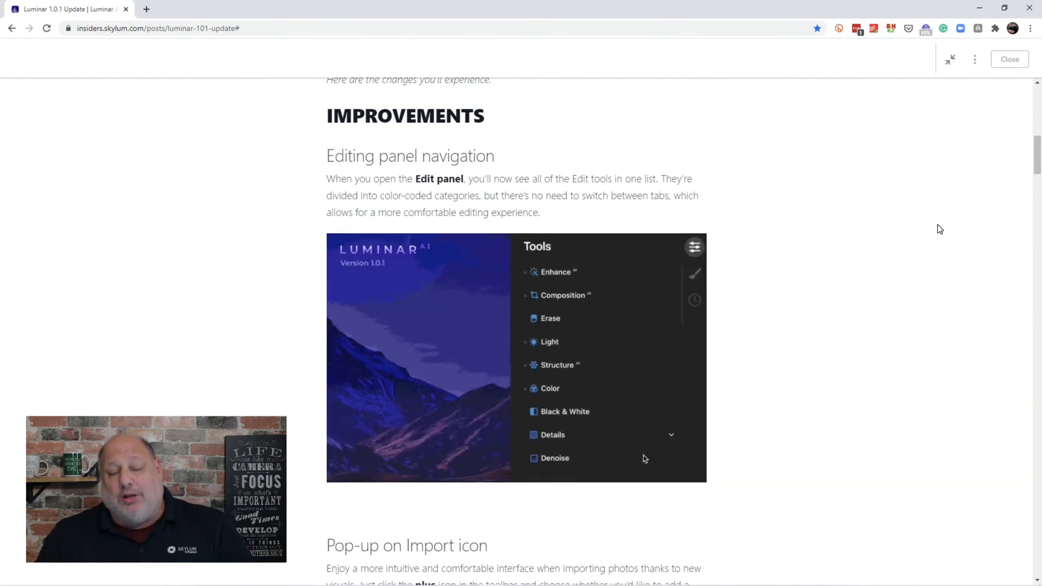
{"action": "scroll", "scroll_direction": "down", "scroll_amount": 3}
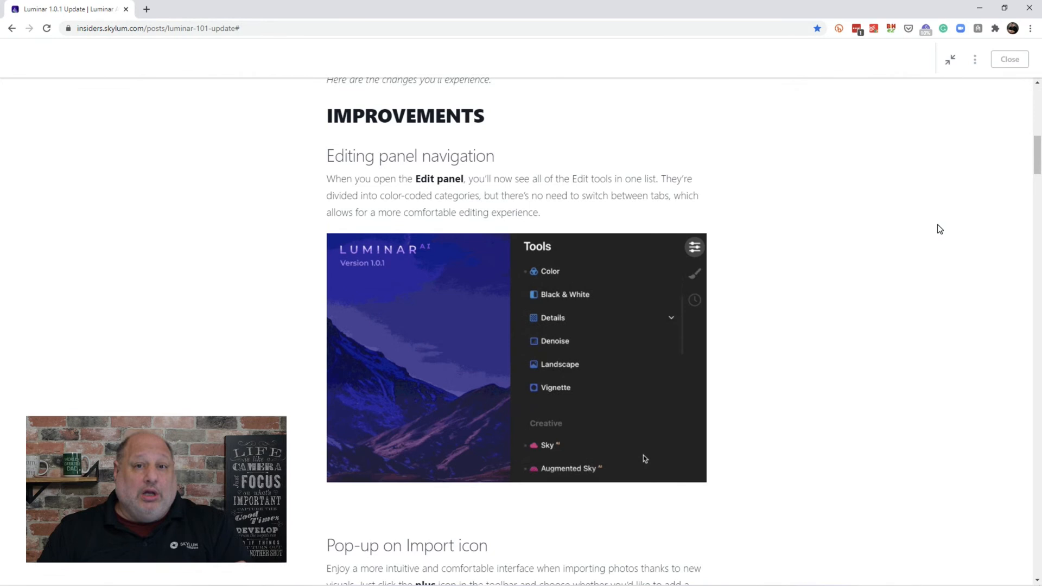
{"action": "scroll", "scroll_direction": "up", "scroll_amount": 3}
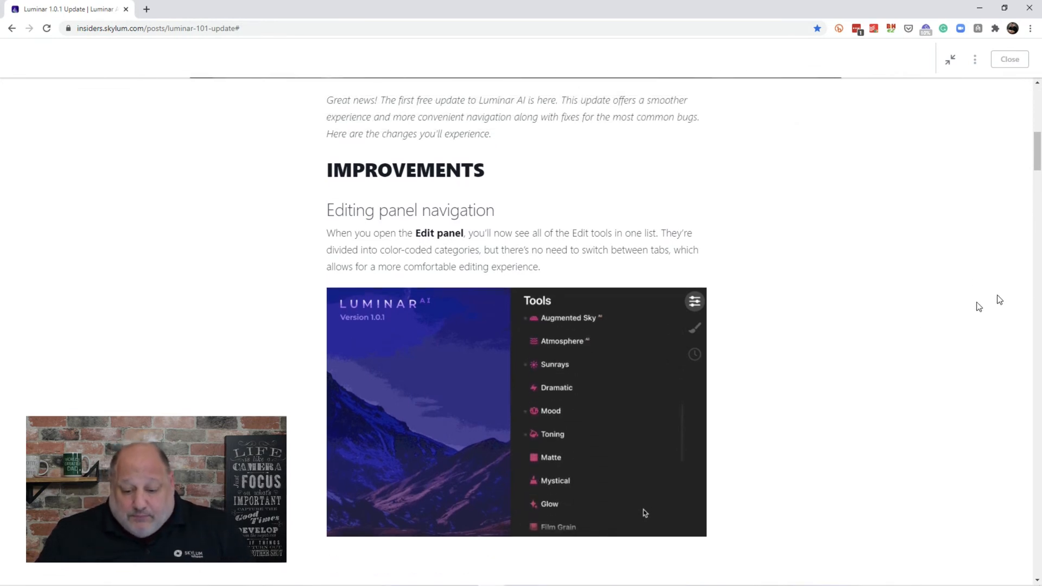
Scroll past the Edit panel animation to the Pop-up on Import icon note
{"action": "scroll", "scroll_direction": "down", "scroll_amount": 3}
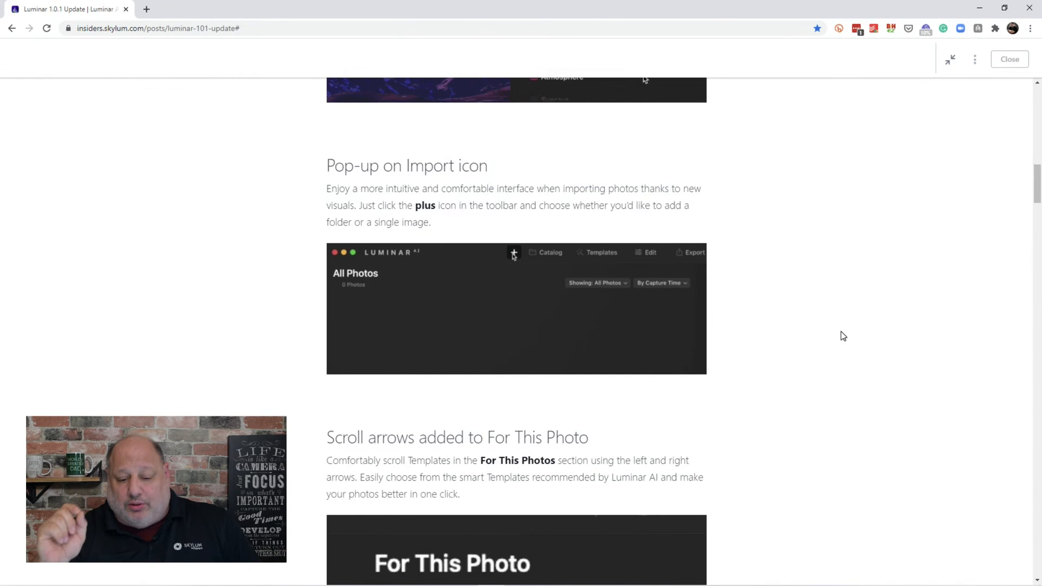
Scroll to 'Scroll arrows added to For This Photo' and step its animation between Experimental and Essence templates
{"action": "scroll", "scroll_direction": "down", "scroll_amount": 3}
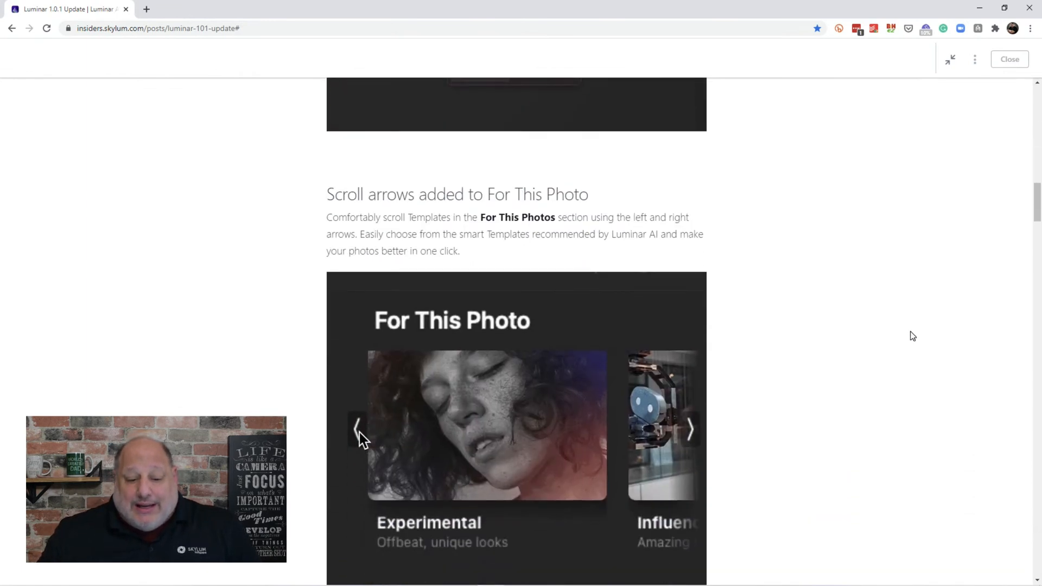
{"action": "scroll", "scroll_direction": "down", "scroll_amount": 3}
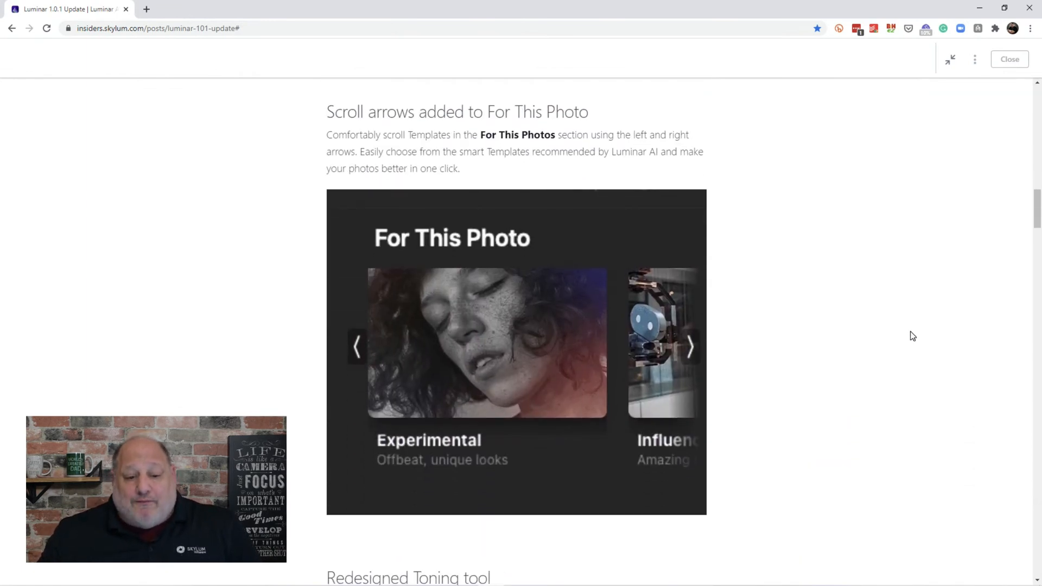
{"action": "left_click", "coordinate": [691, 346]}
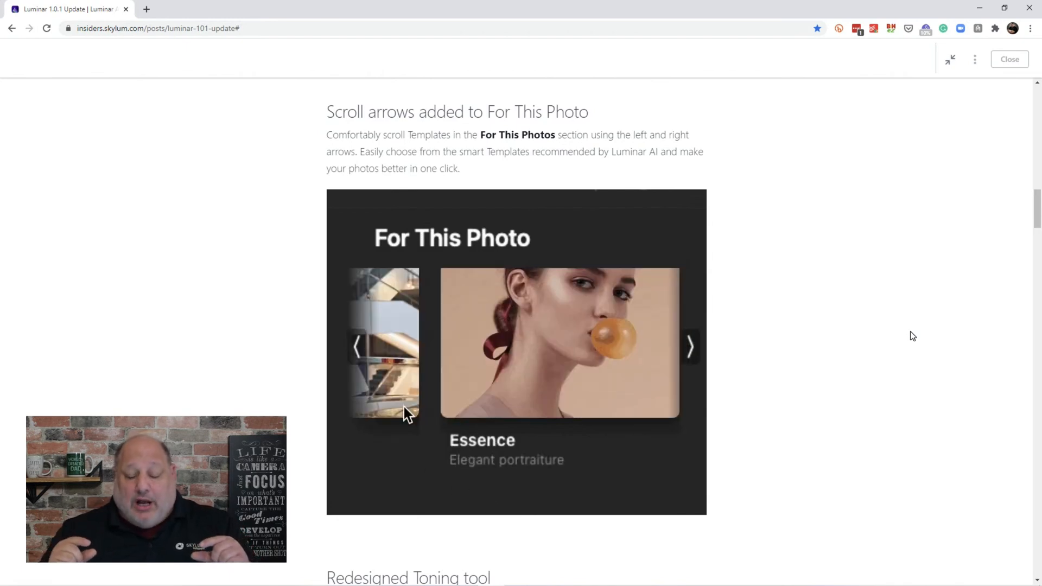
{"action": "left_click", "coordinate": [356, 346]}
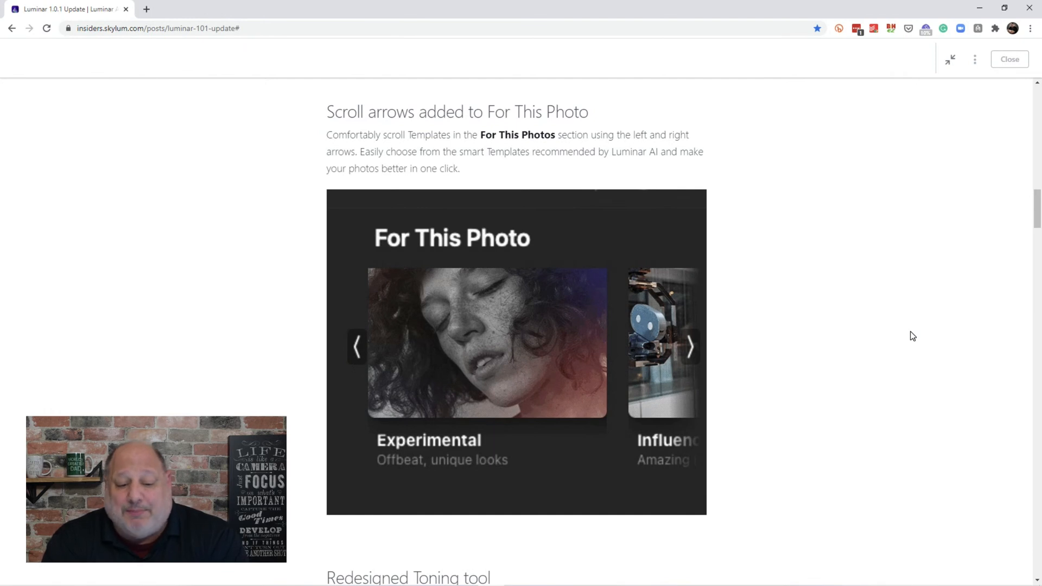
{"action": "left_click", "coordinate": [690, 346]}
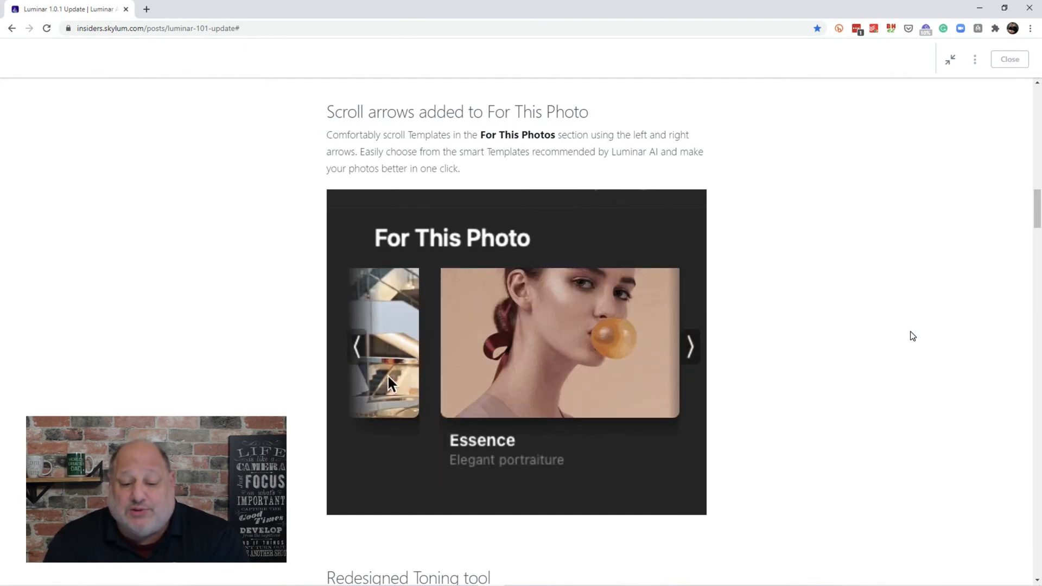
{"action": "left_click", "coordinate": [690, 346]}
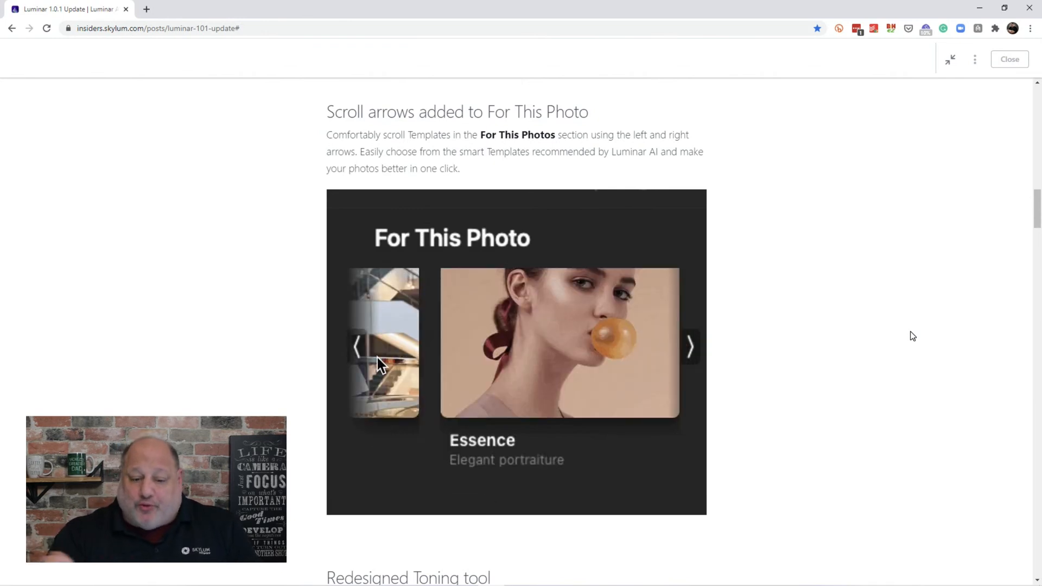
{"action": "left_click", "coordinate": [690, 348]}
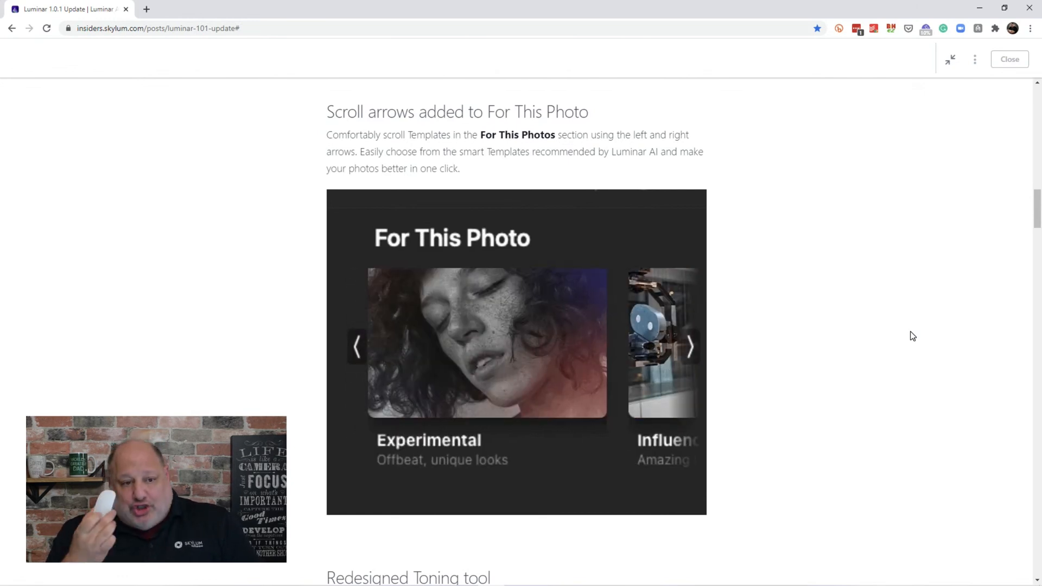
{"action": "left_click", "coordinate": [691, 346]}
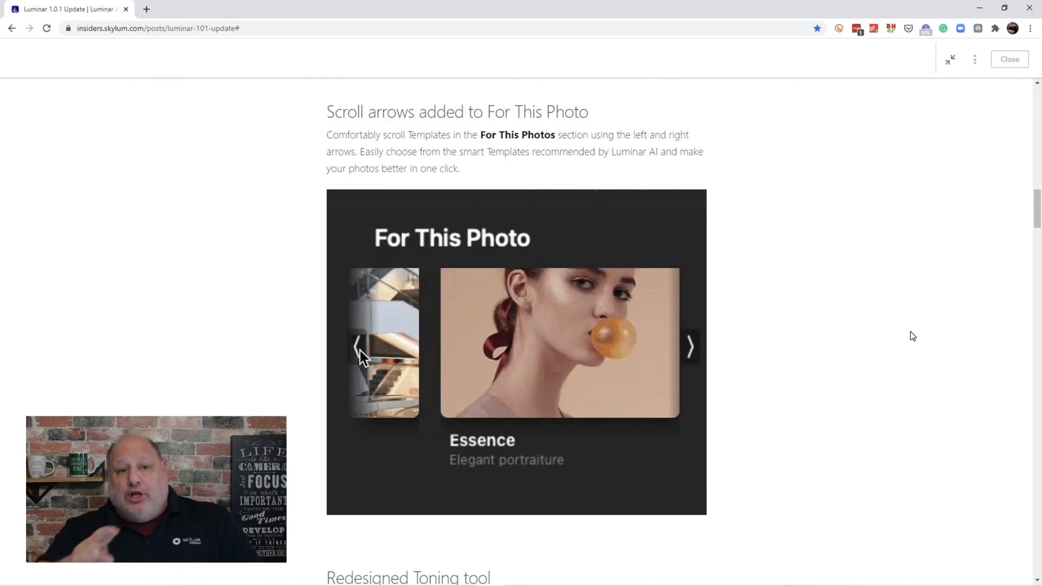
{"action": "left_click", "coordinate": [691, 346]}
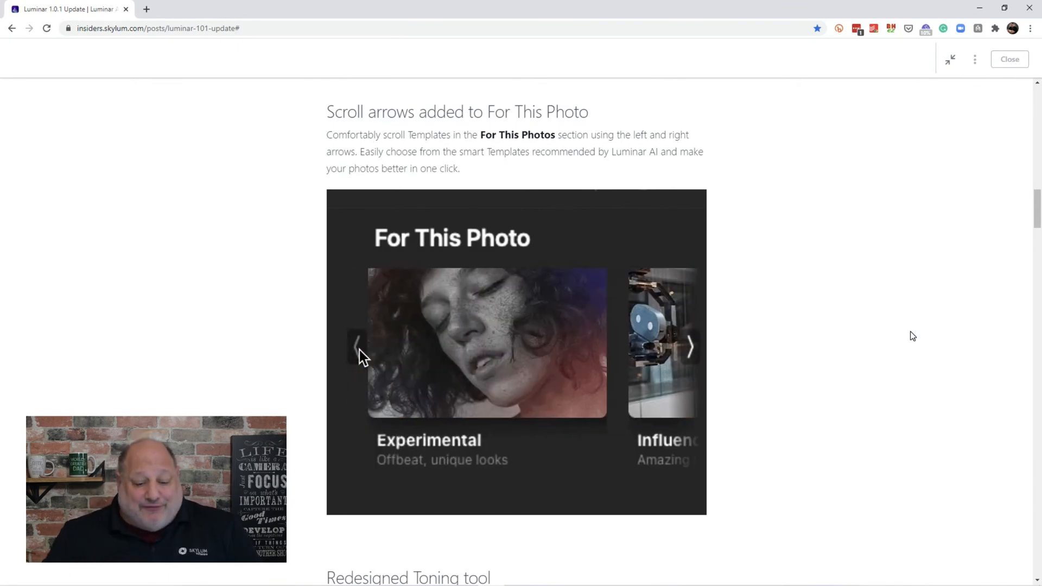
Review the editing panel and import notes, then scroll down to the Redesigned Toning tool section
{"action": "scroll", "scroll_direction": "up", "scroll_amount": 3}
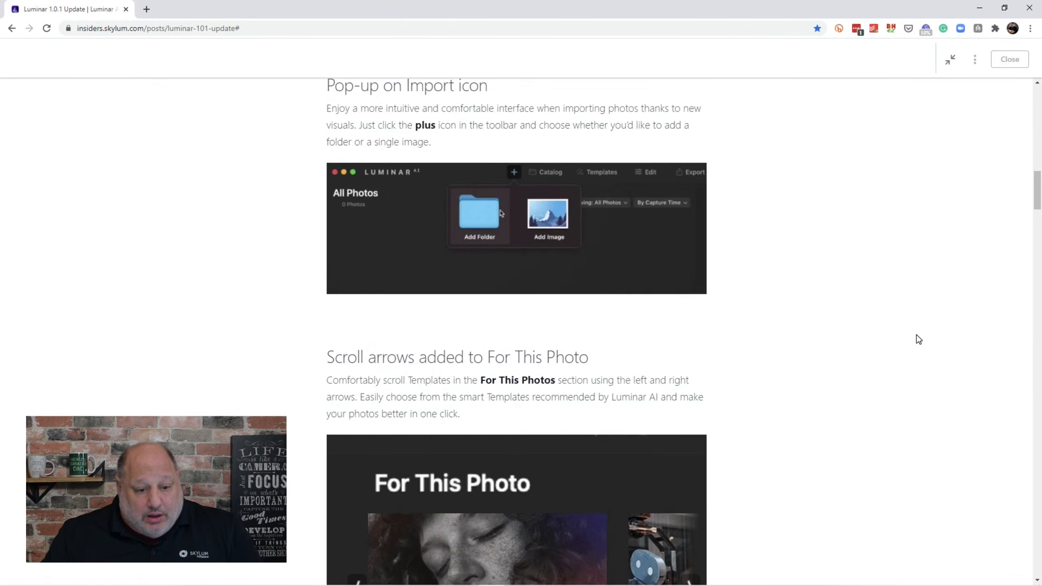
{"action": "scroll", "scroll_direction": "up", "scroll_amount": 3}
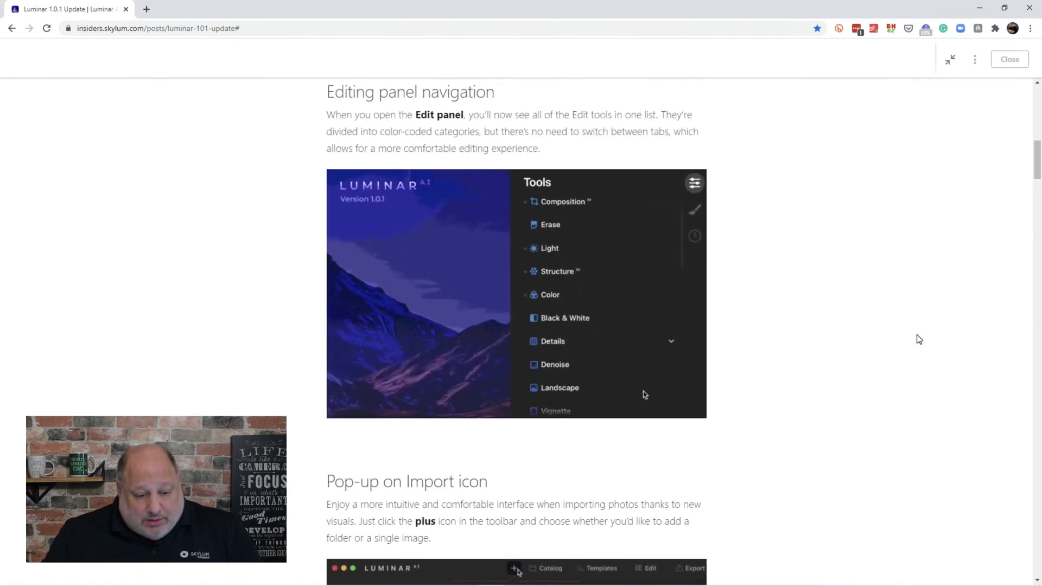
{"action": "scroll", "scroll_direction": "down", "scroll_amount": 3}
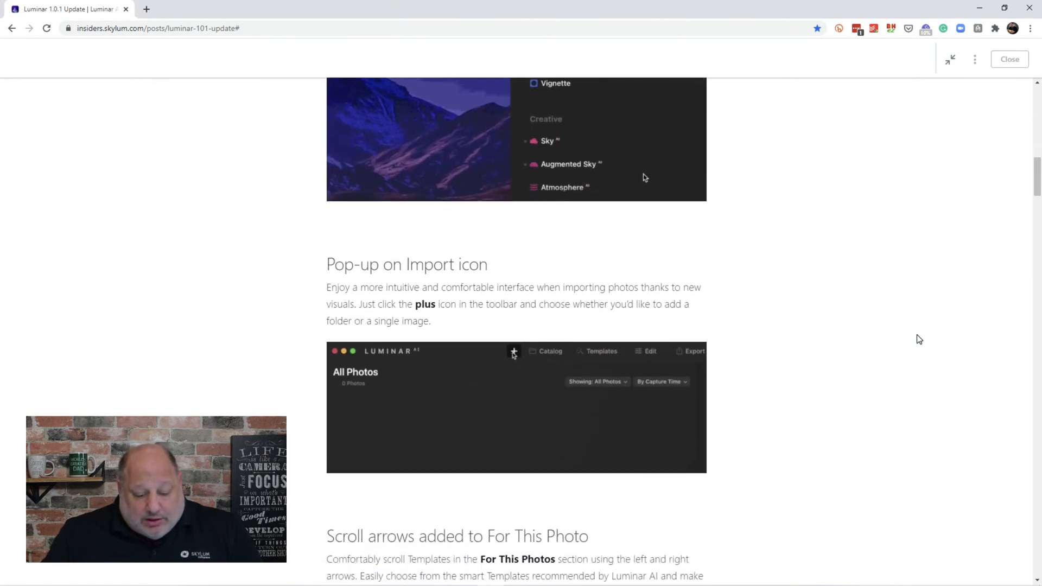
{"action": "scroll", "scroll_direction": "down", "scroll_amount": 3}
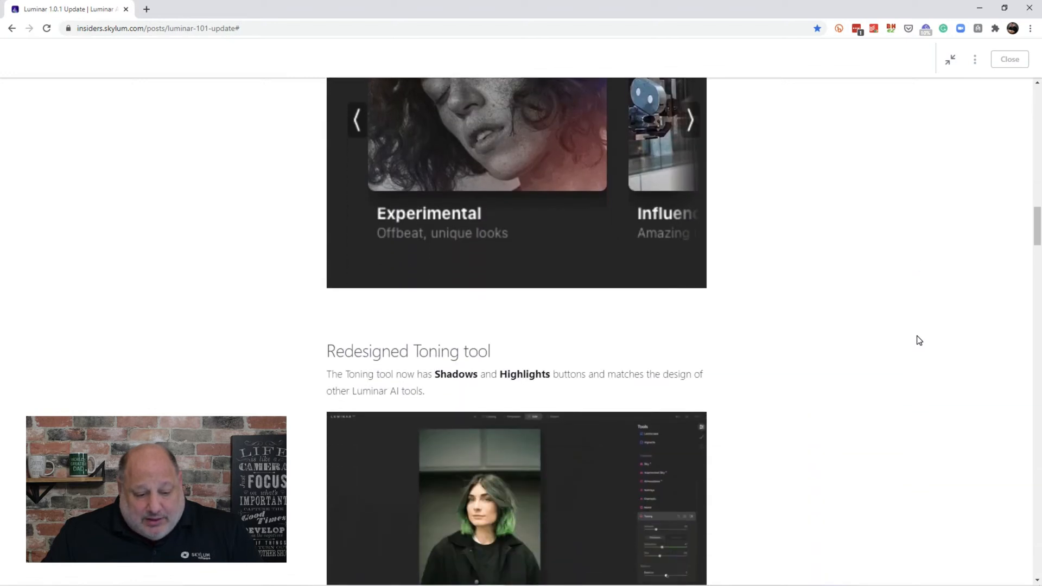
{"action": "scroll", "scroll_direction": "down", "scroll_amount": 3}
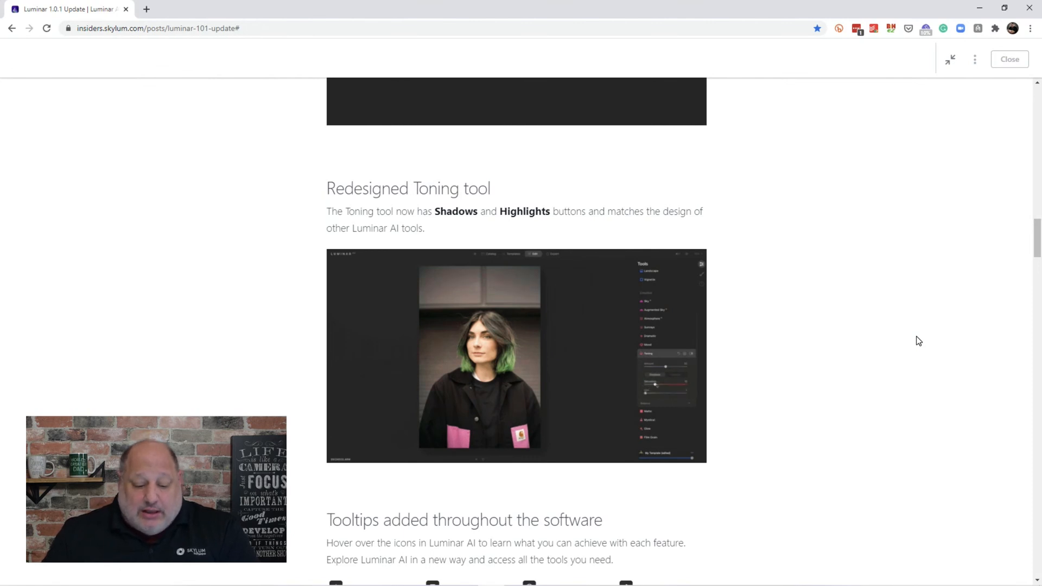
Scroll past tooltips and localization to BUG FIXES and the On macOS list
{"action": "scroll", "scroll_direction": "down", "scroll_amount": 3}
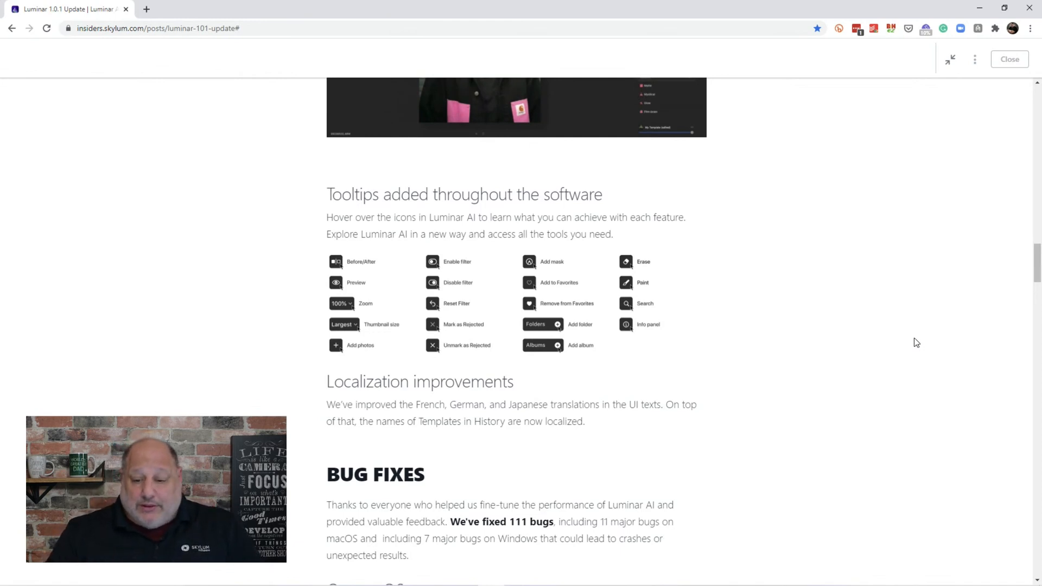
{"action": "scroll", "scroll_direction": "down", "scroll_amount": 3}
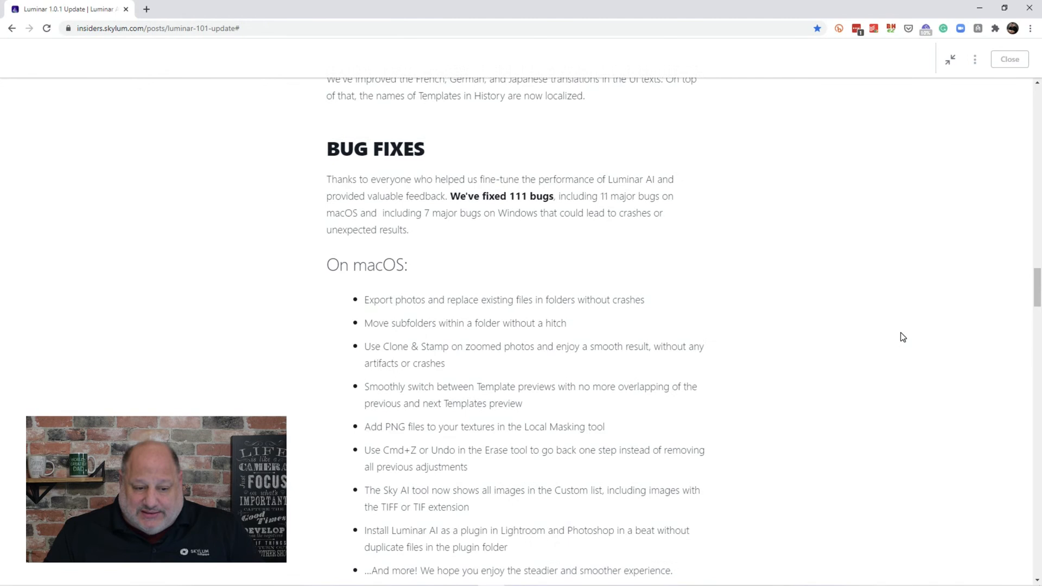
{"action": "scroll", "scroll_direction": "down", "scroll_amount": 3}
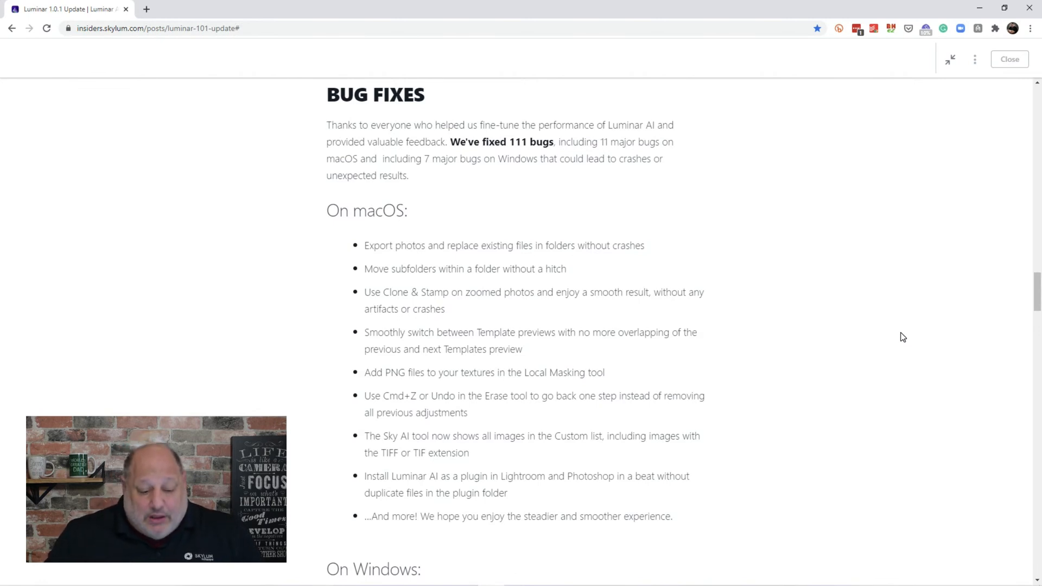
Scroll through the On Windows list to 'On both Windows & macOS' and the How to update heading
{"action": "scroll", "scroll_direction": "down", "scroll_amount": 3}
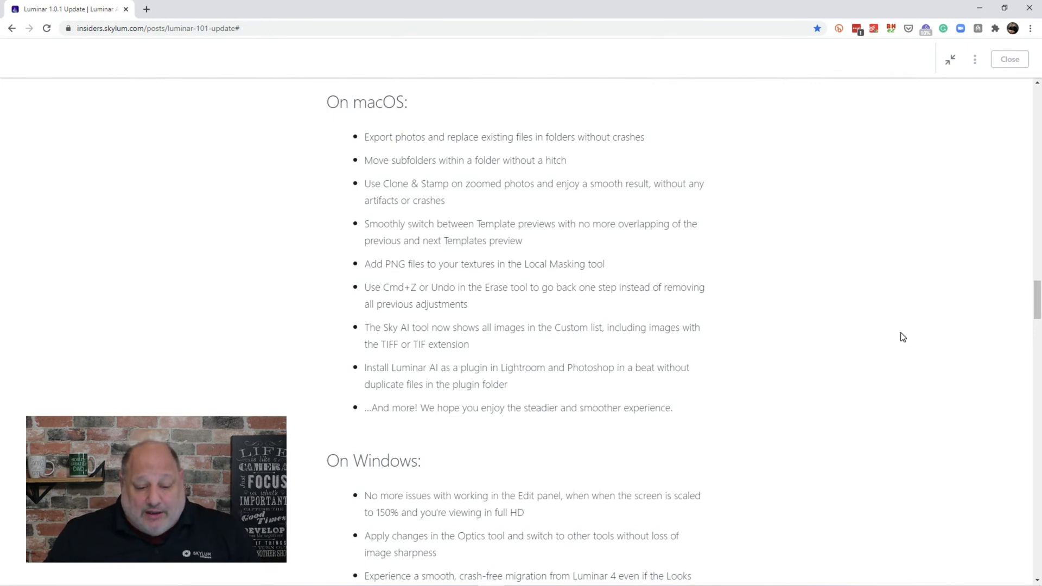
{"action": "scroll", "scroll_direction": "down", "scroll_amount": 3}
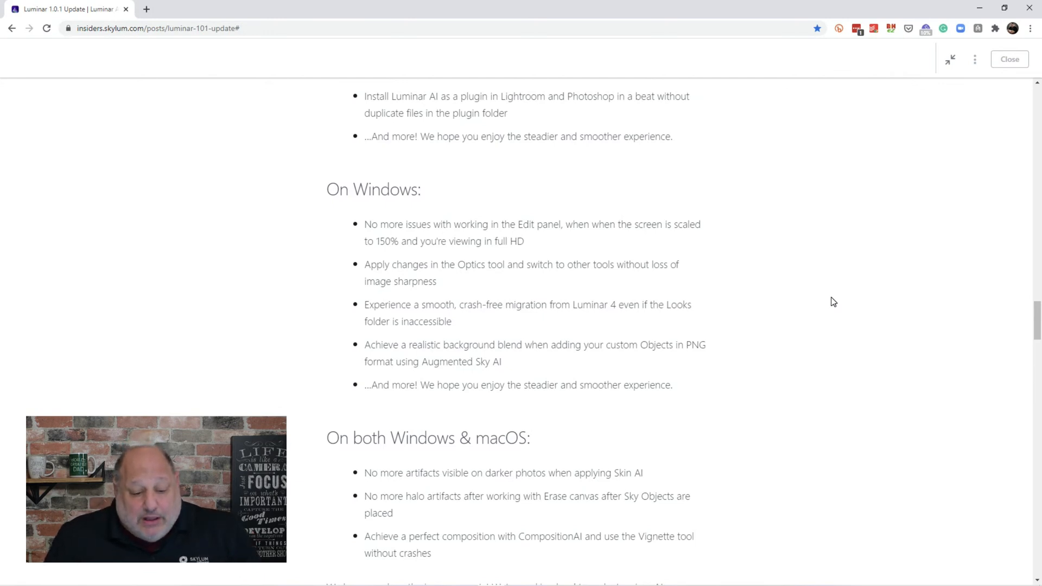
{"action": "scroll", "scroll_direction": "down", "scroll_amount": 3}
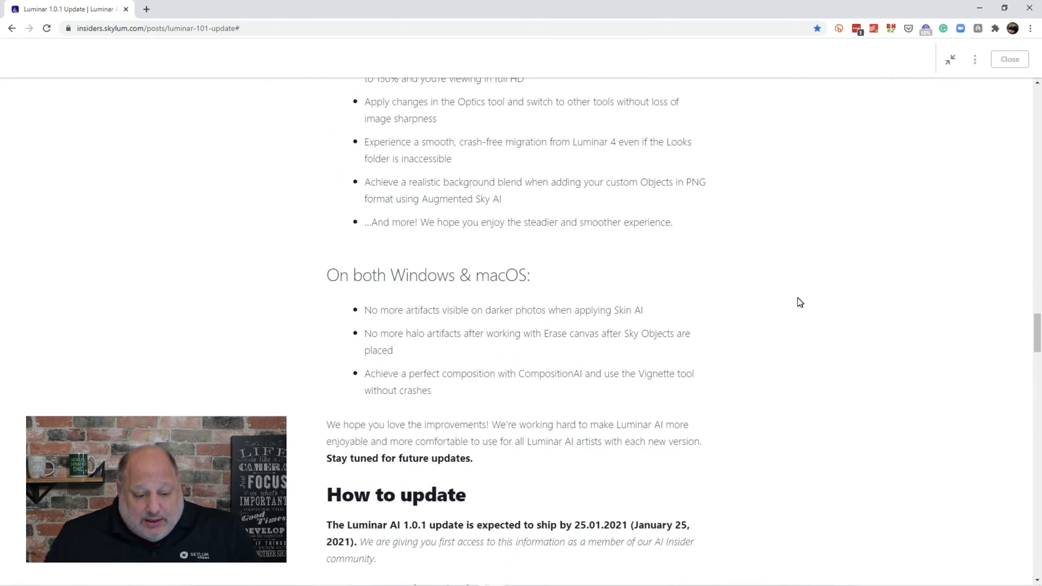
Scroll to the macOS and Windows update instructions with the plugin reinstall advice
{"action": "scroll", "scroll_direction": "down", "scroll_amount": 3}
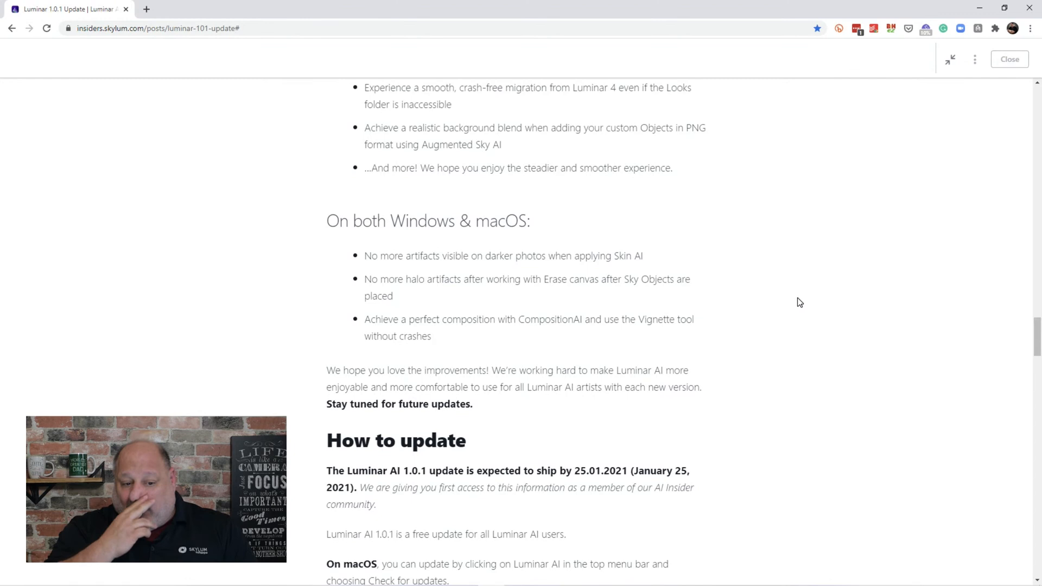
{"action": "scroll", "scroll_direction": "down", "scroll_amount": 3}
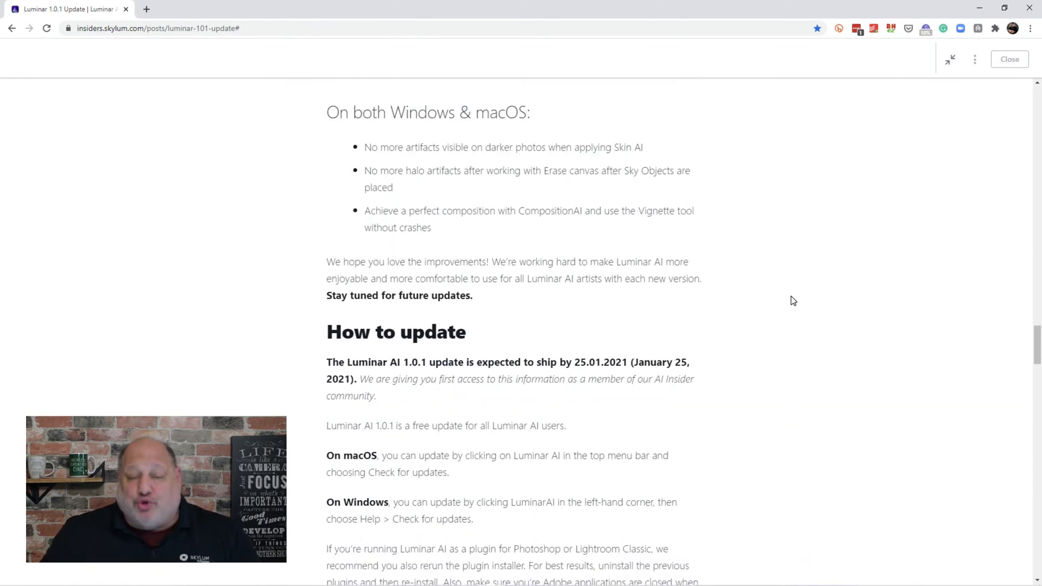
{"action": "scroll", "scroll_direction": "down", "scroll_amount": 3}
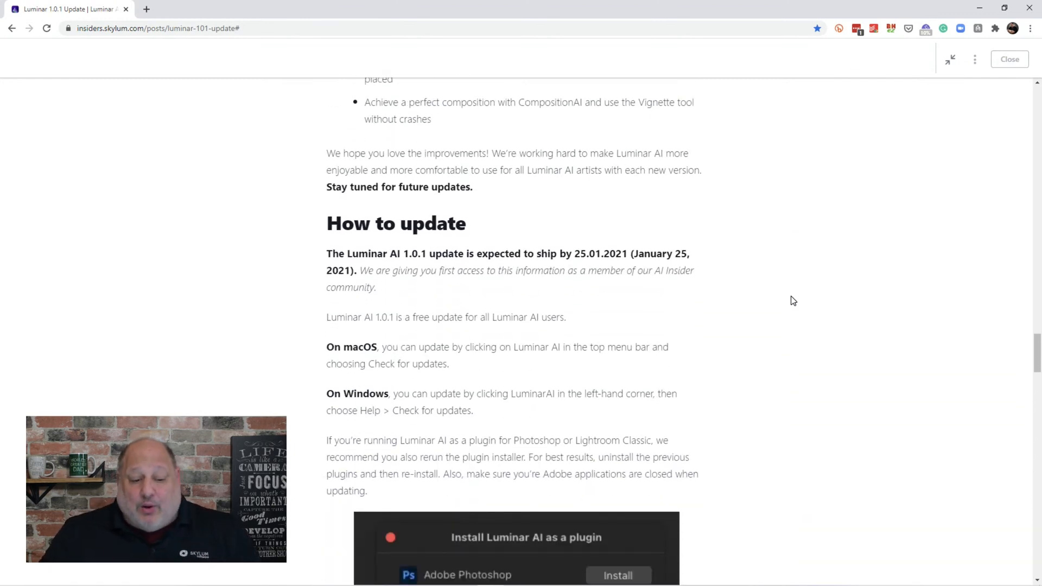
{"action": "scroll", "scroll_direction": "down", "scroll_amount": 3}
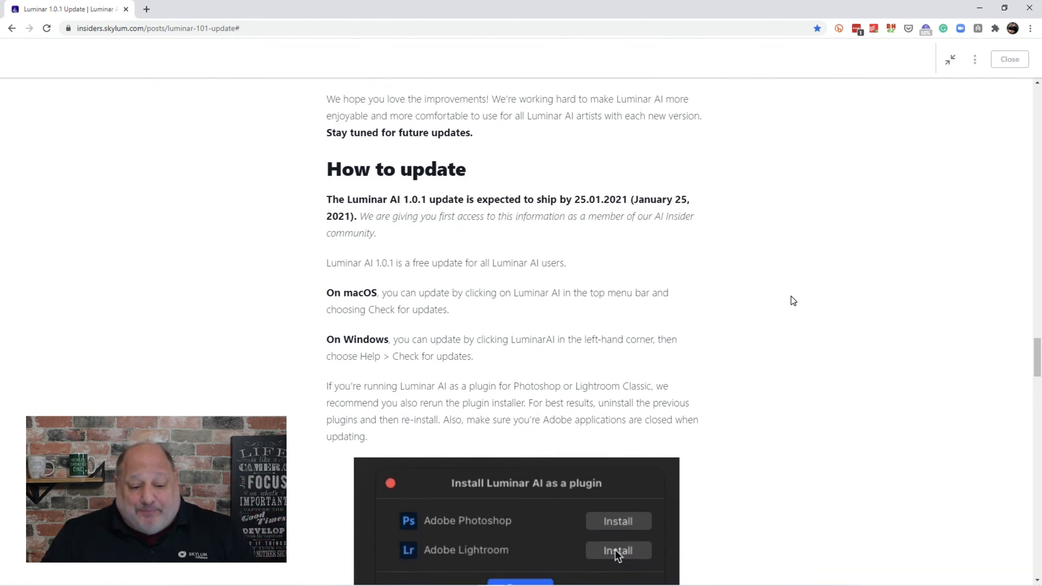
{"action": "left_click", "coordinate": [618, 550]}
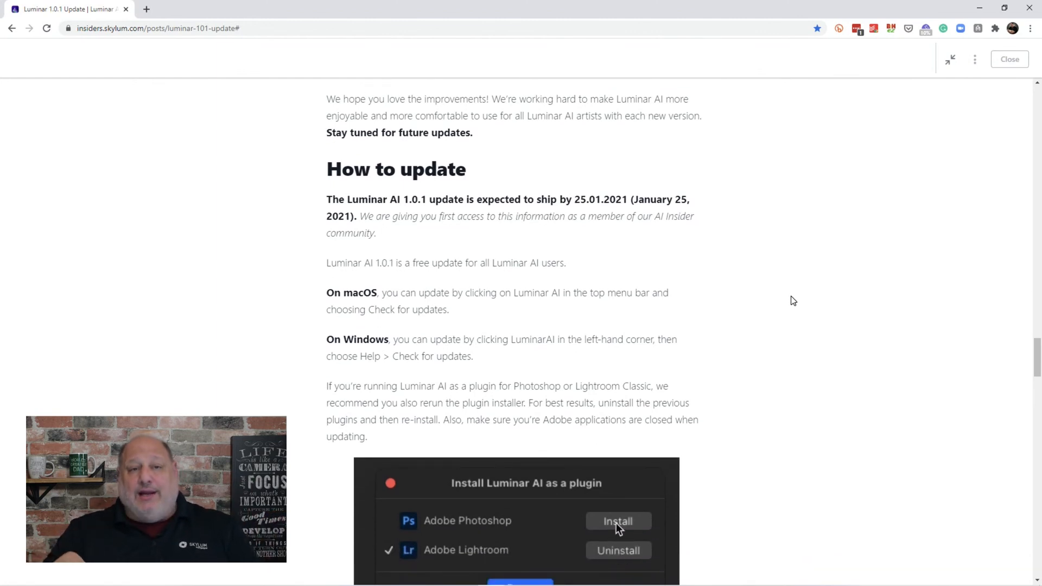
{"action": "left_click", "coordinate": [618, 521]}
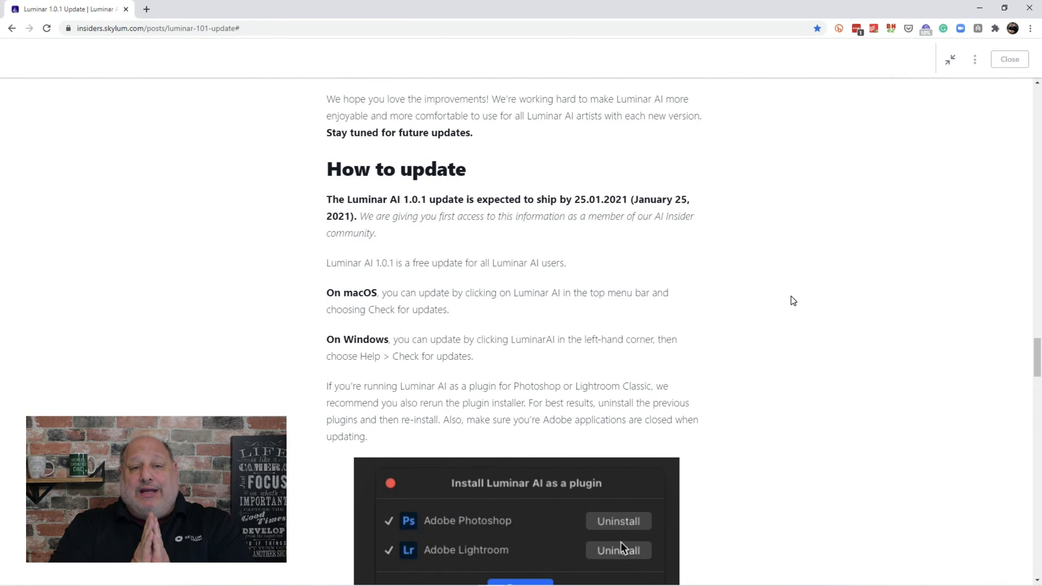
{"action": "left_click", "coordinate": [617, 520]}
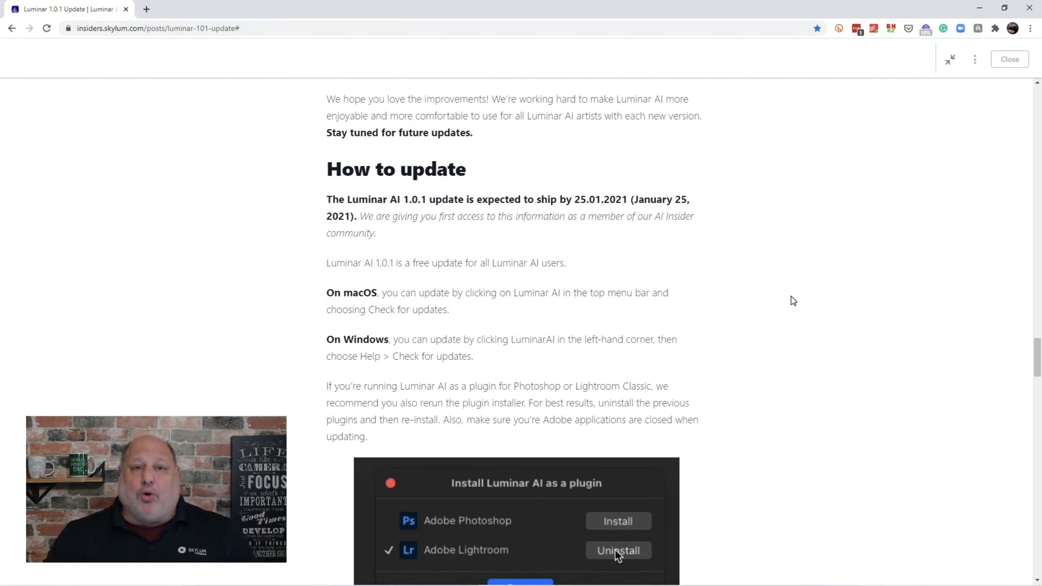
{"action": "left_click", "coordinate": [618, 550]}
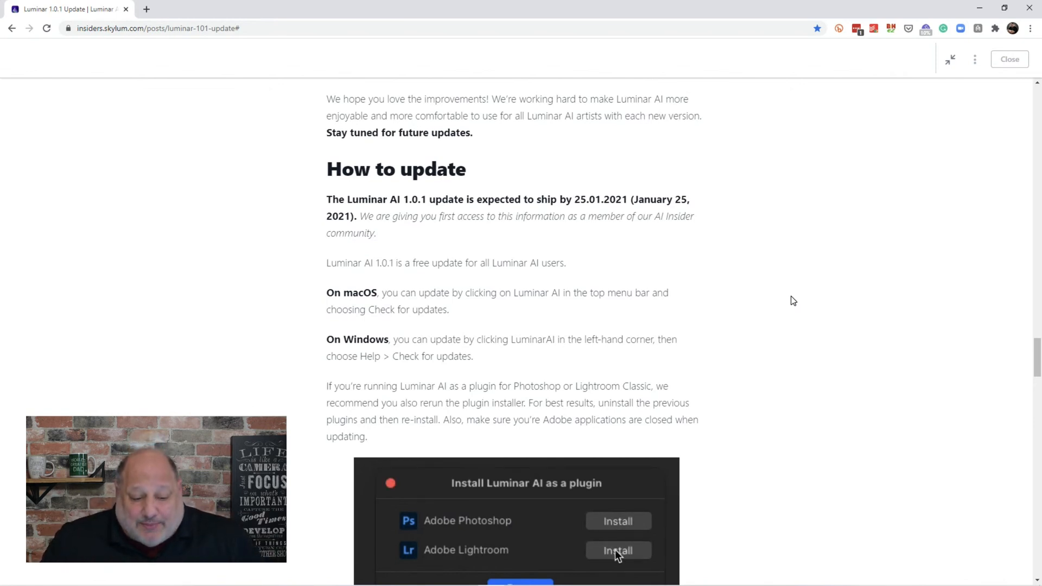
{"action": "left_click", "coordinate": [617, 549]}
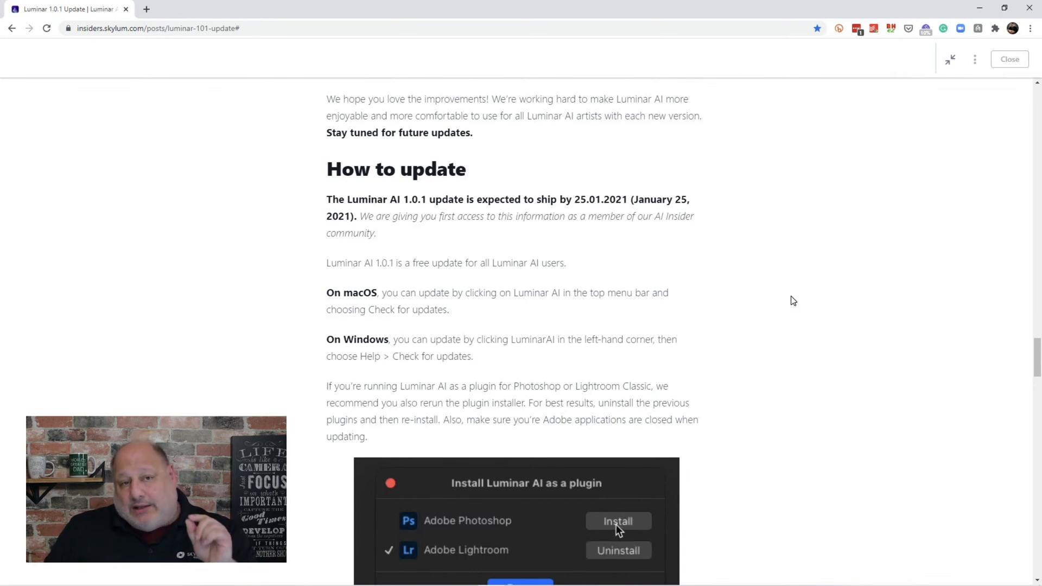
{"action": "left_click", "coordinate": [618, 521]}
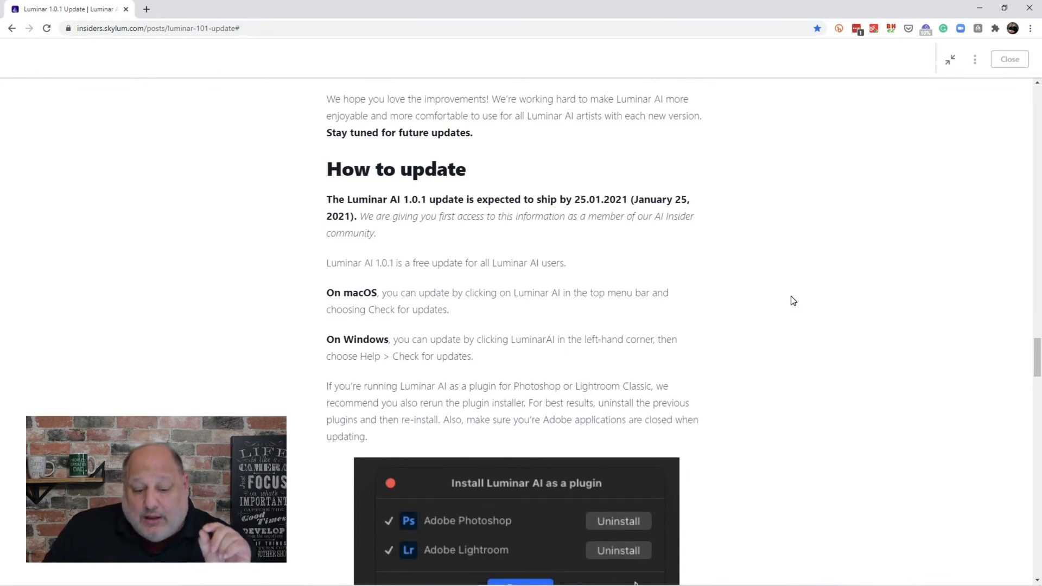
{"action": "left_click", "coordinate": [617, 521]}
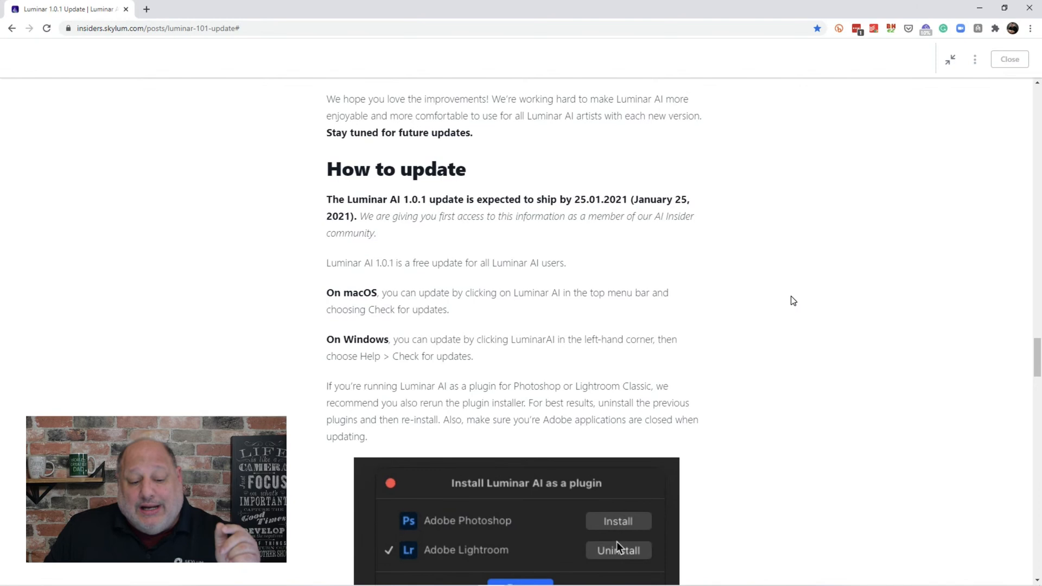
{"action": "left_click", "coordinate": [617, 551]}
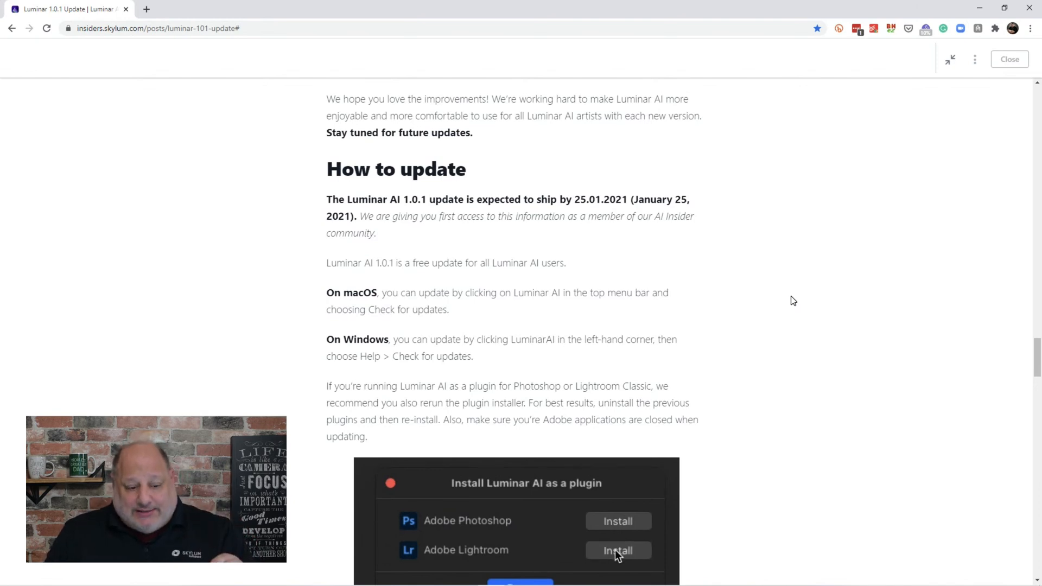
{"action": "left_click", "coordinate": [618, 550]}
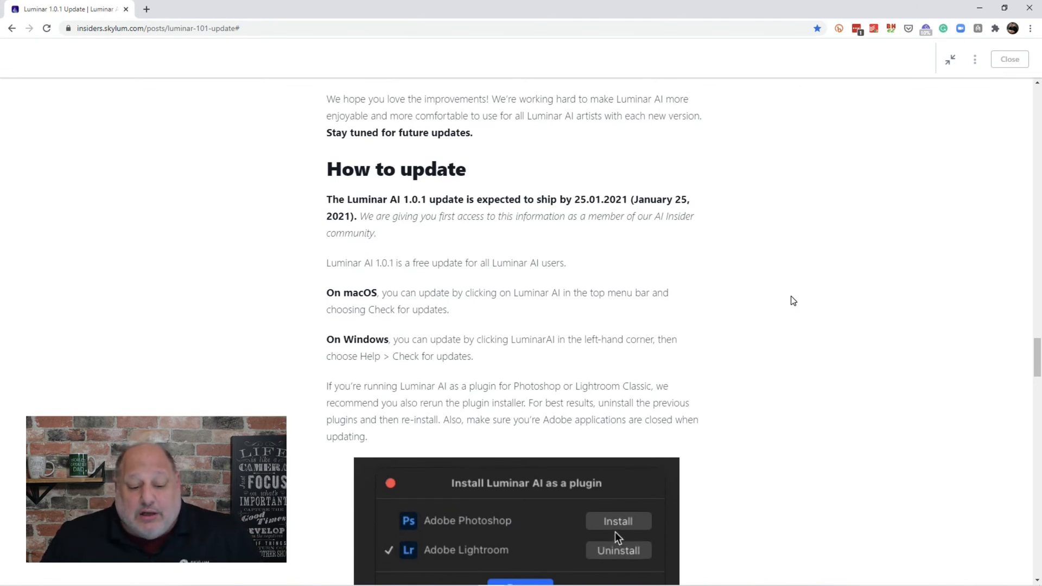
{"action": "left_click", "coordinate": [616, 521]}
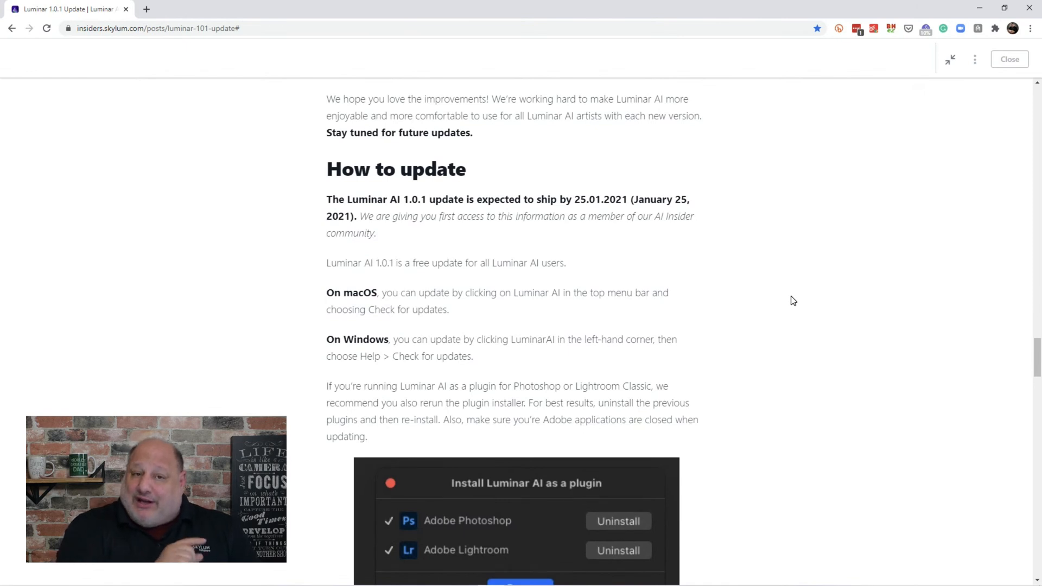
{"action": "left_click", "coordinate": [618, 521]}
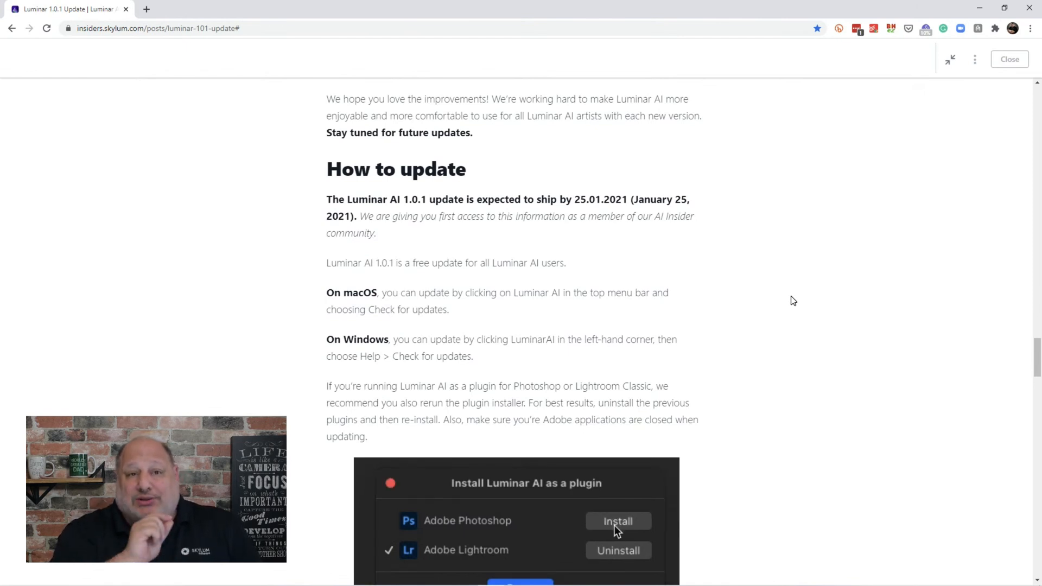
{"action": "left_click", "coordinate": [617, 550]}
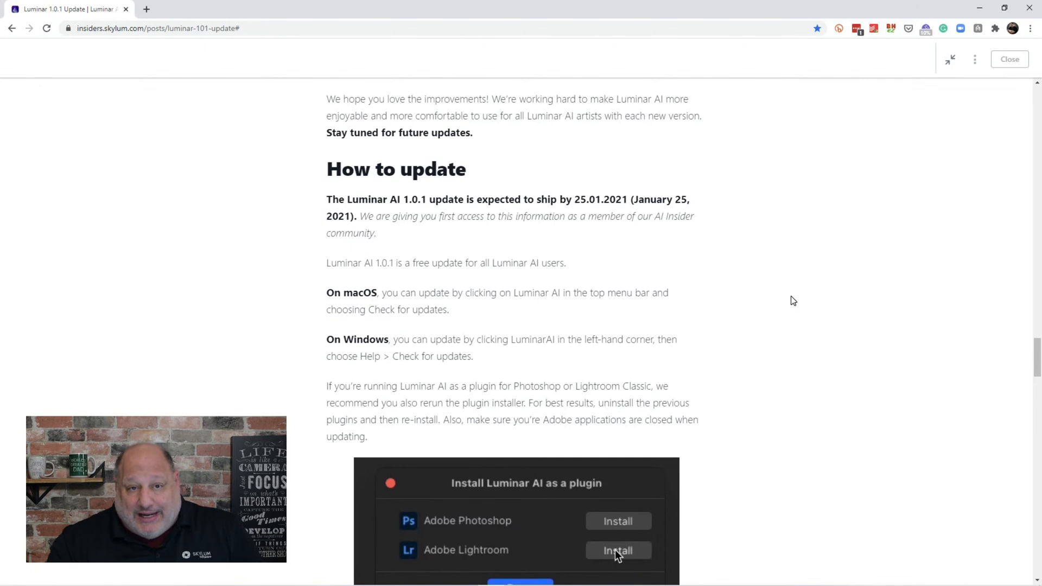
{"action": "scroll", "scroll_direction": "up", "scroll_amount": 3}
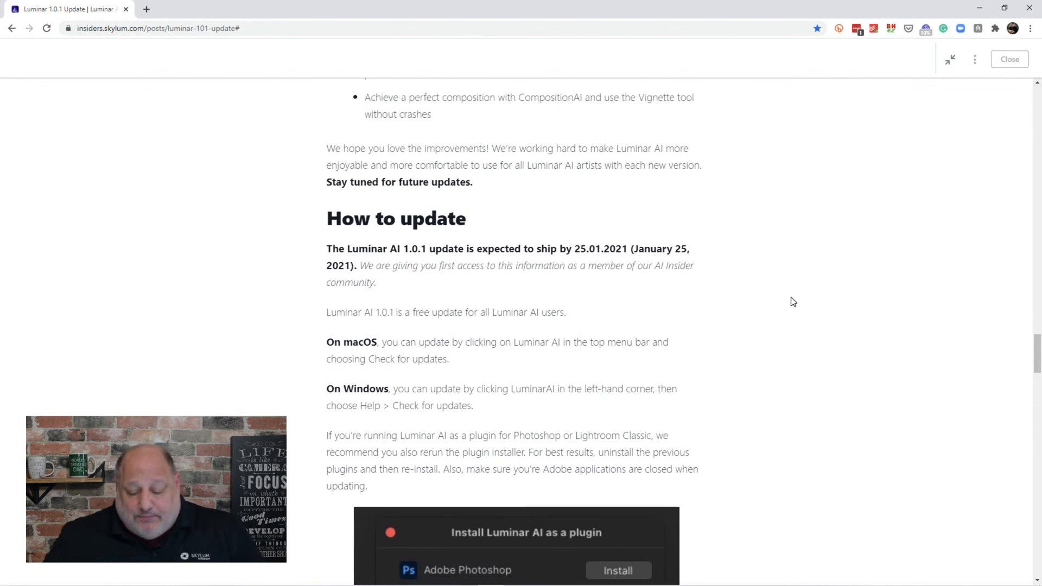
Scroll past the plugin installer animation to the Thank You heading, clicking through the installer illustration
{"action": "scroll", "scroll_direction": "down", "scroll_amount": 3}
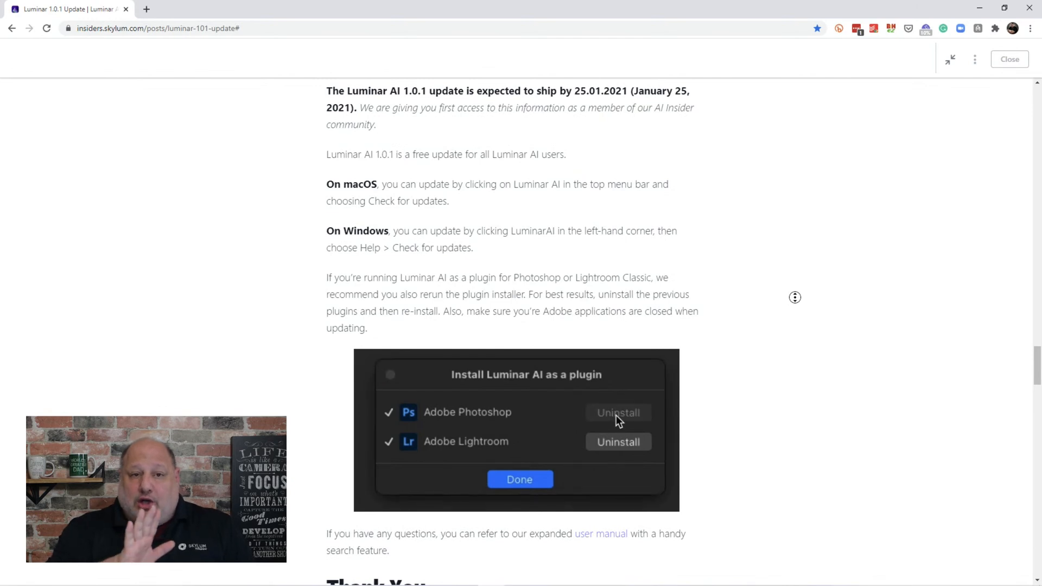
{"action": "left_click", "coordinate": [618, 412]}
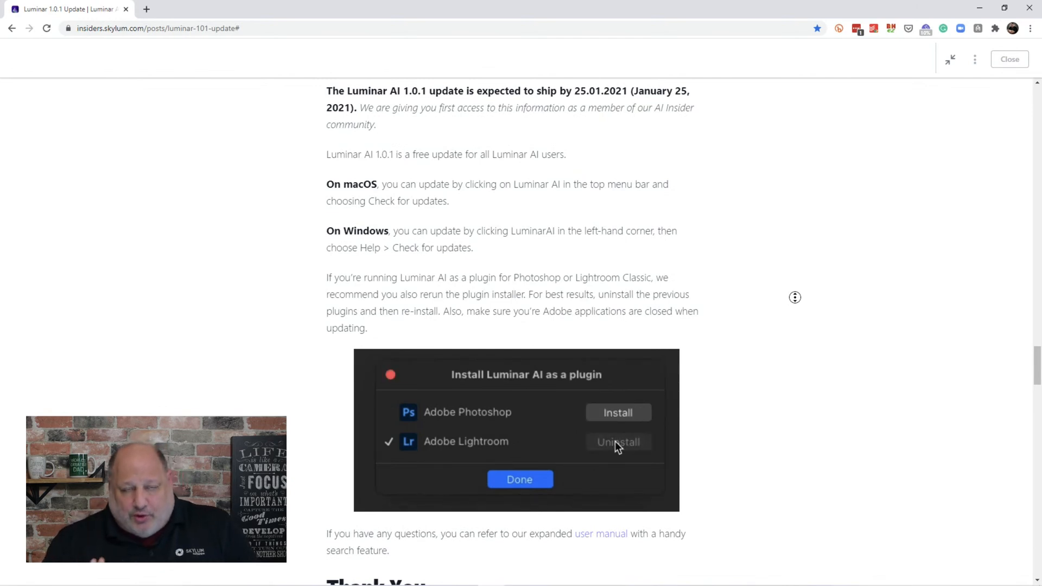
{"action": "left_click", "coordinate": [617, 442]}
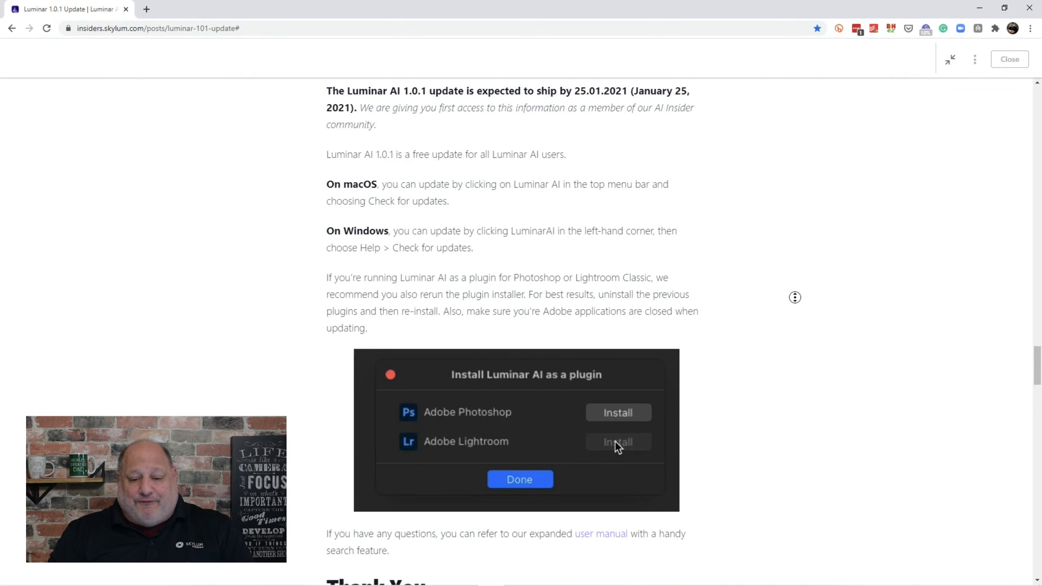
{"action": "left_click", "coordinate": [616, 441]}
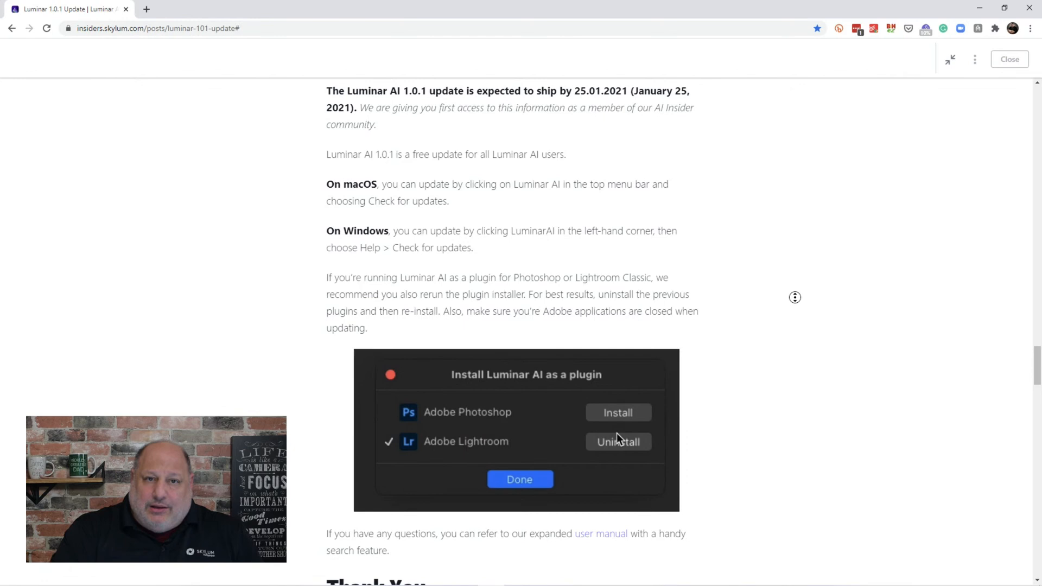
{"action": "left_click", "coordinate": [617, 442]}
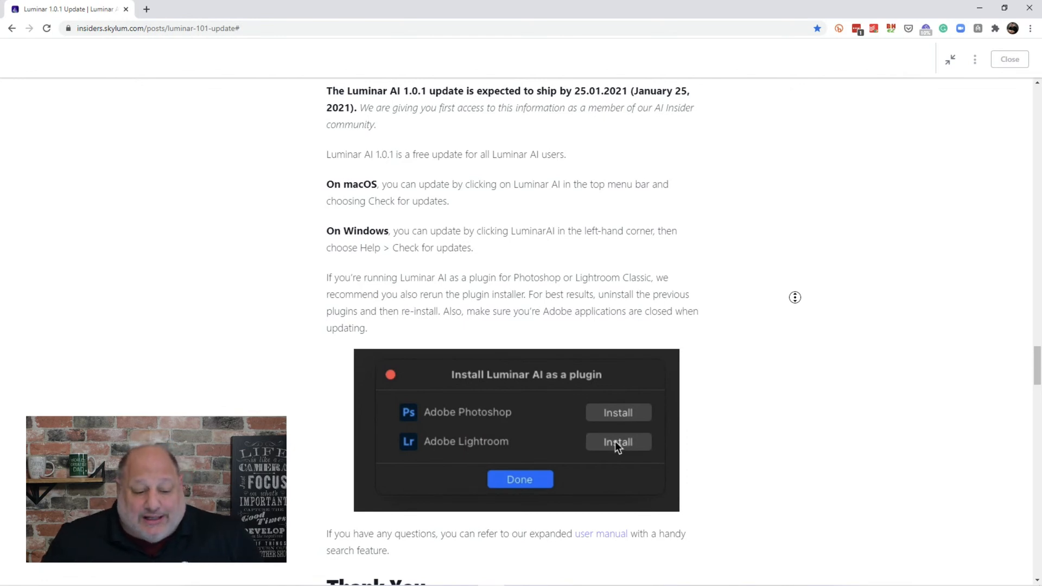
{"action": "left_click", "coordinate": [617, 442]}
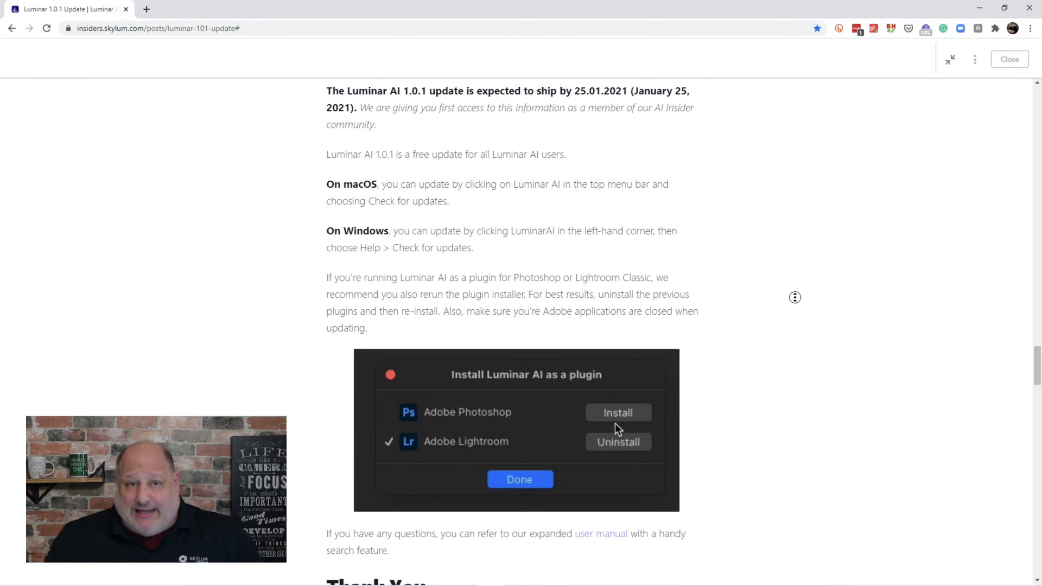
{"action": "left_click", "coordinate": [618, 413]}
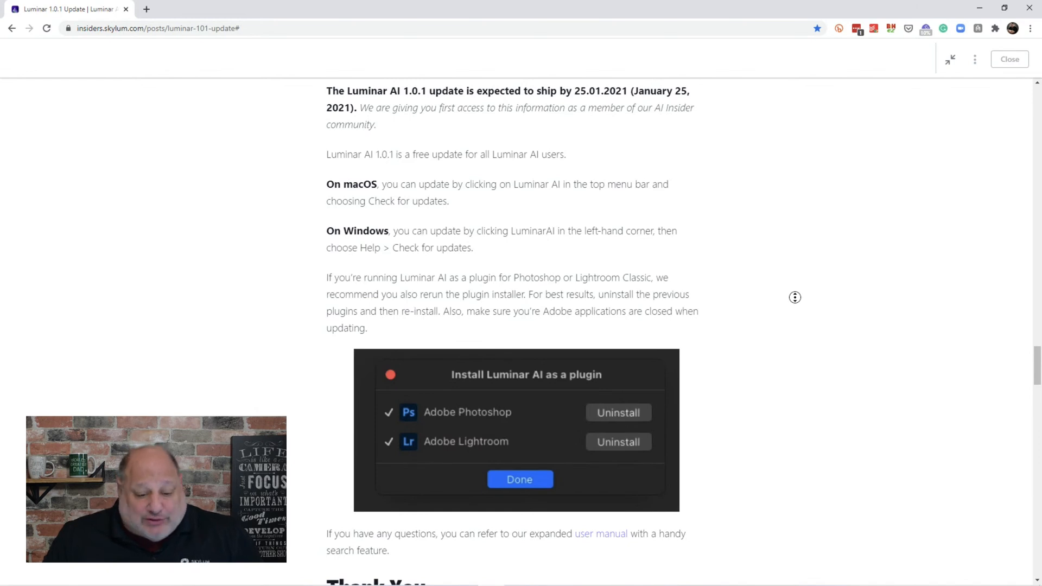
{"action": "left_click", "coordinate": [617, 413]}
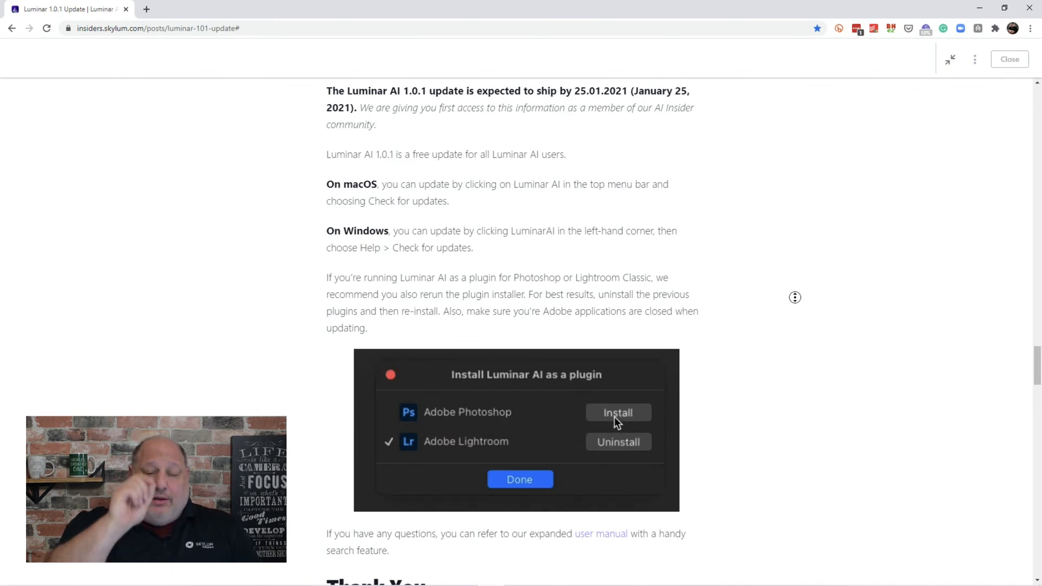
{"action": "left_click", "coordinate": [617, 442]}
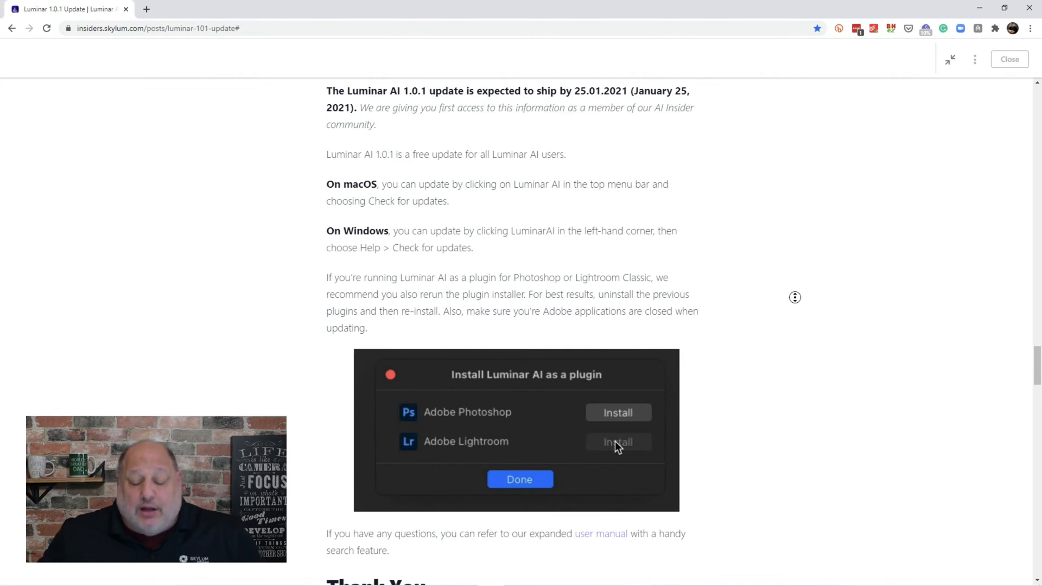
{"action": "left_click", "coordinate": [617, 442]}
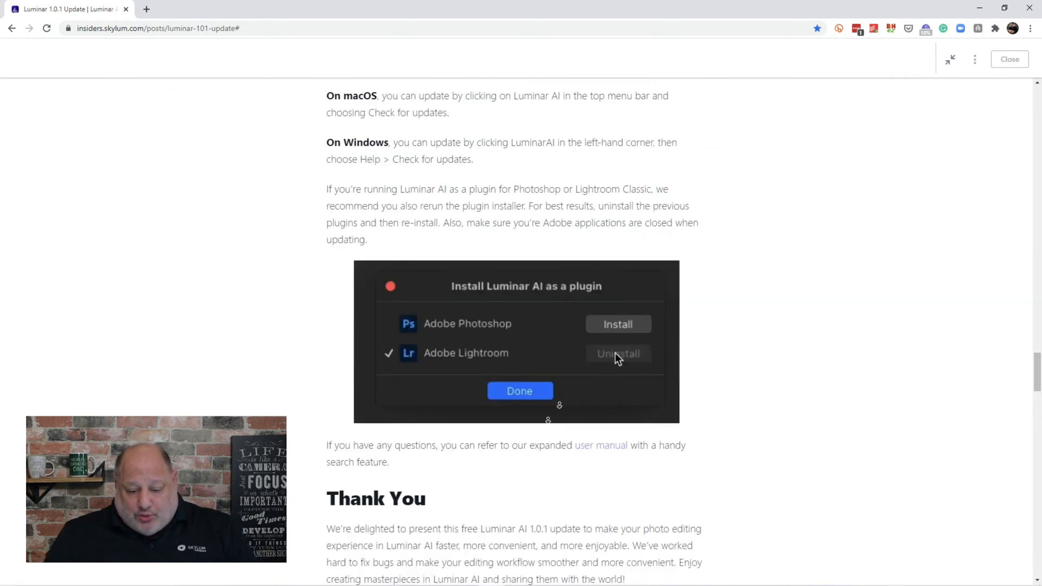
Return to the Thank You section and open the Luminar AI taskbar jump list of recent catalogs
{"action": "scroll", "scroll_direction": "down", "scroll_amount": 3}
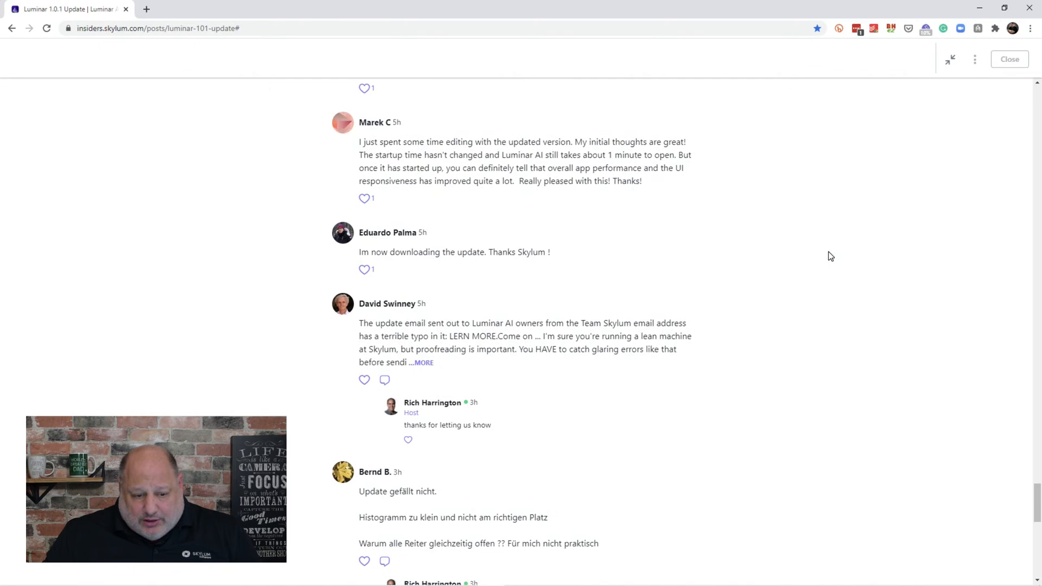
{"action": "scroll", "scroll_direction": "up", "scroll_amount": 3}
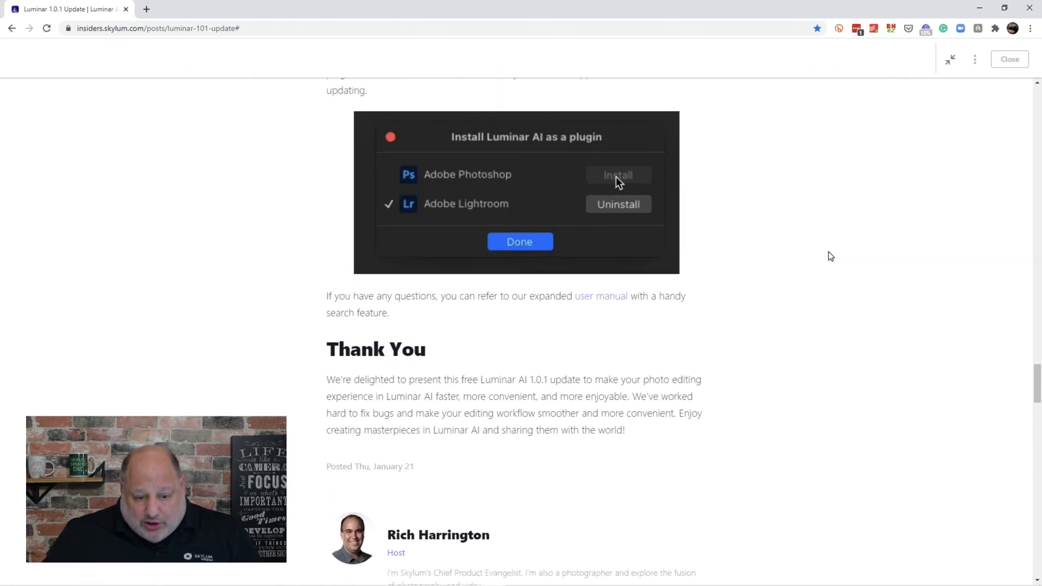
{"action": "left_click", "coordinate": [616, 174]}
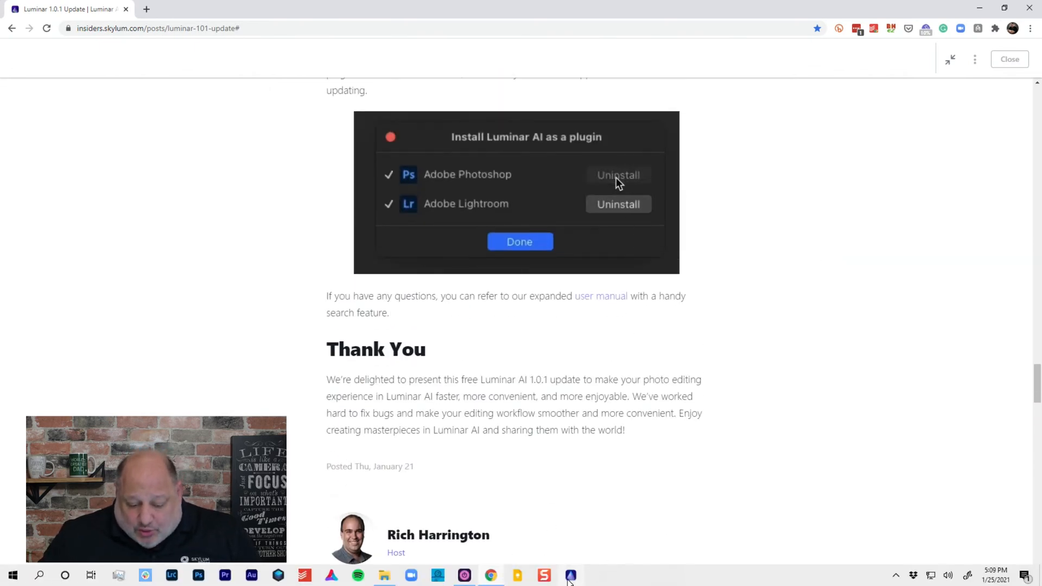
{"action": "right_click", "coordinate": [570, 575]}
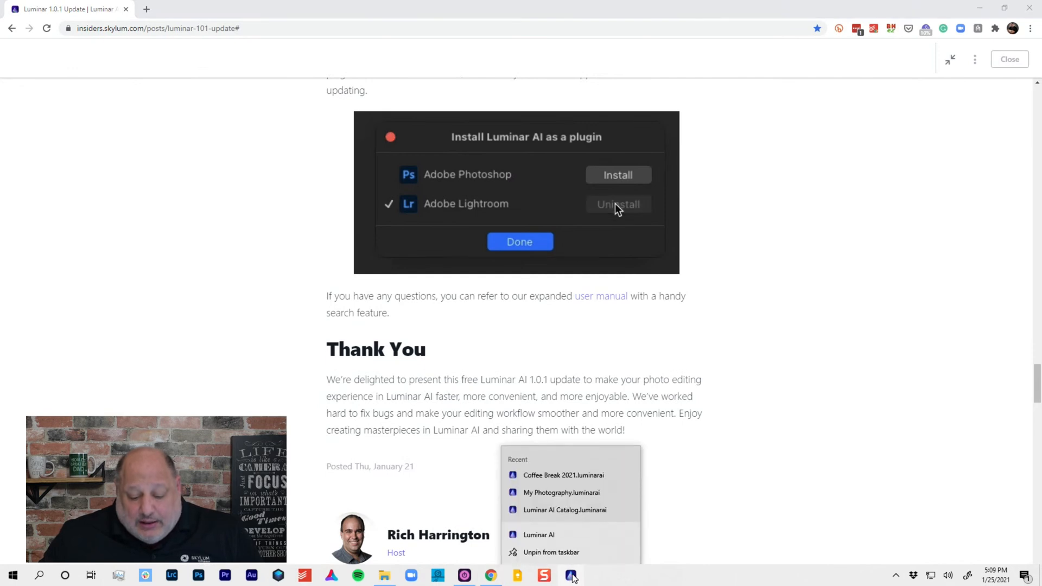
{"action": "left_click", "coordinate": [616, 204]}
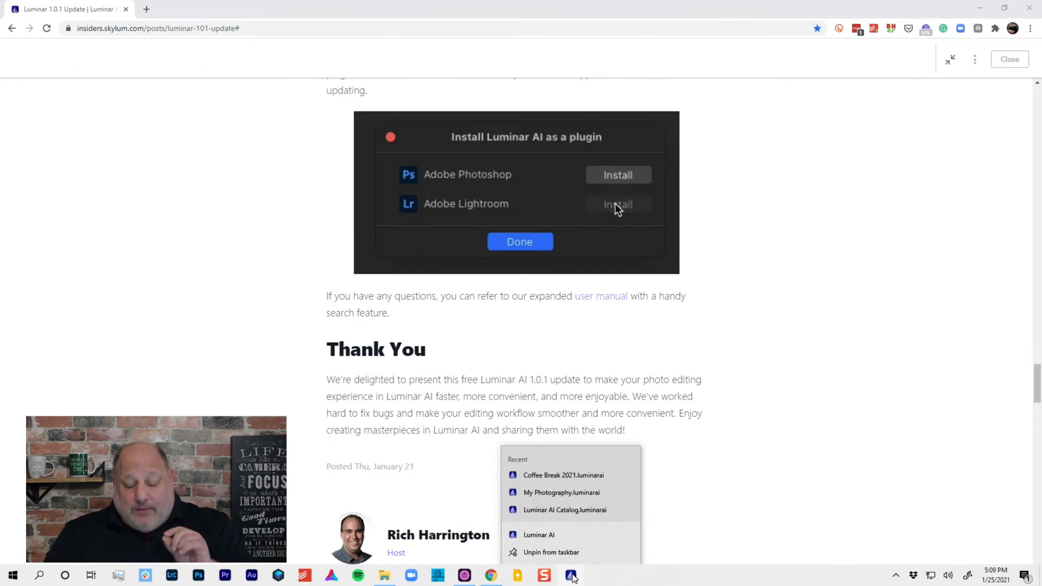
{"action": "left_click", "coordinate": [617, 204]}
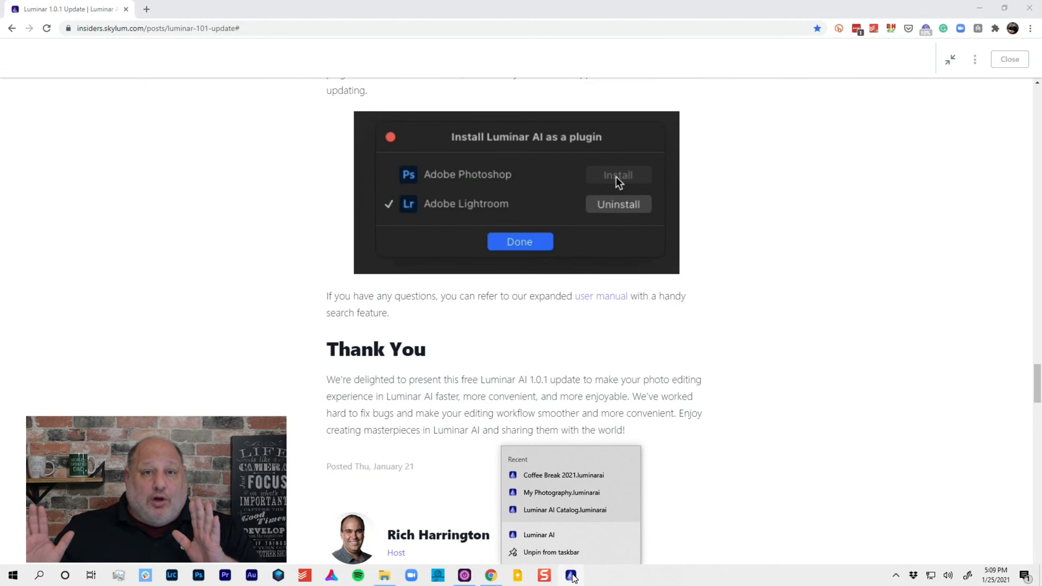
{"action": "left_click", "coordinate": [618, 175]}
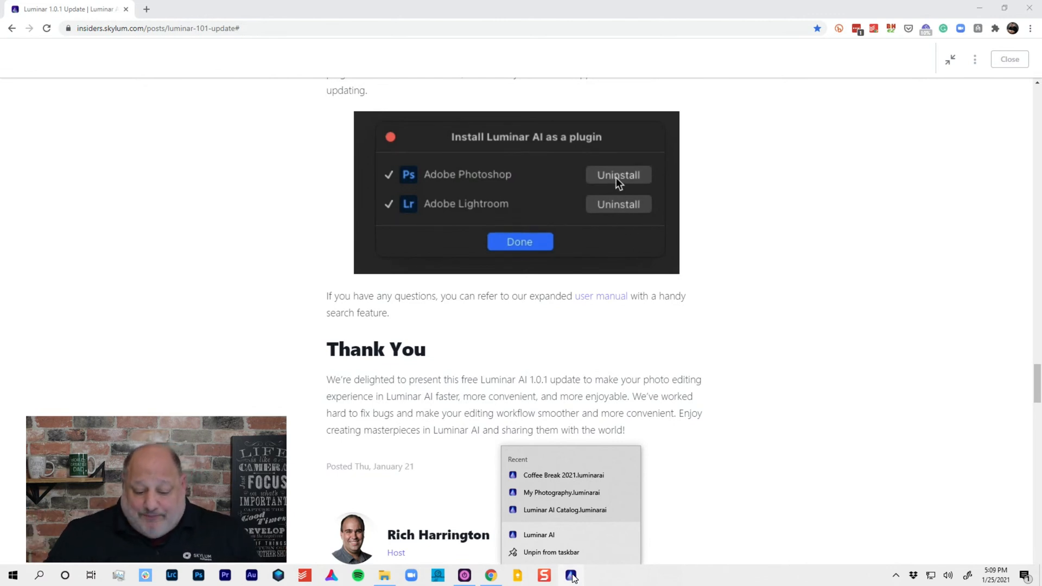
{"action": "left_click", "coordinate": [617, 174]}
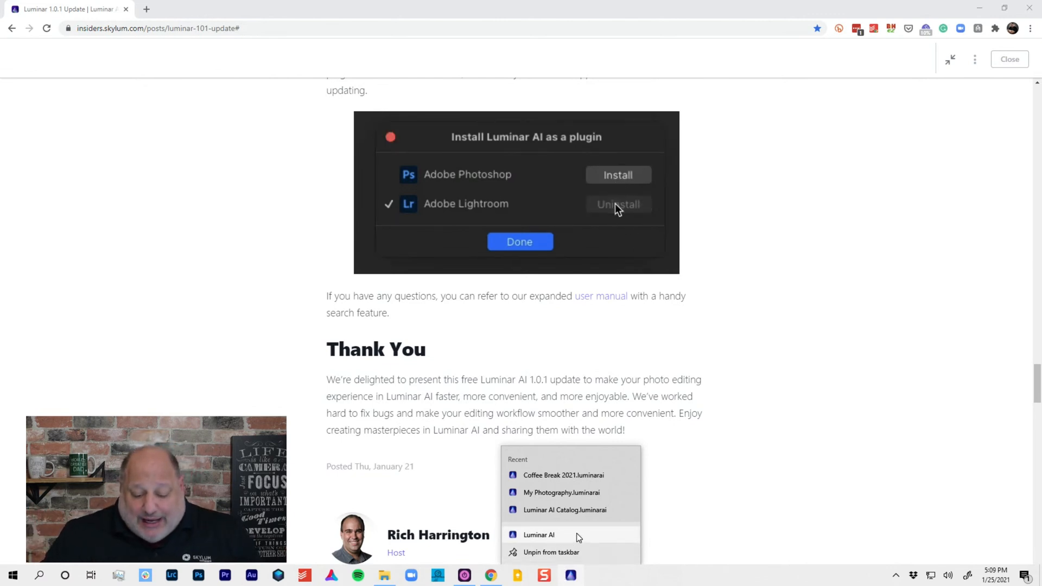
{"action": "right_click", "coordinate": [539, 534]}
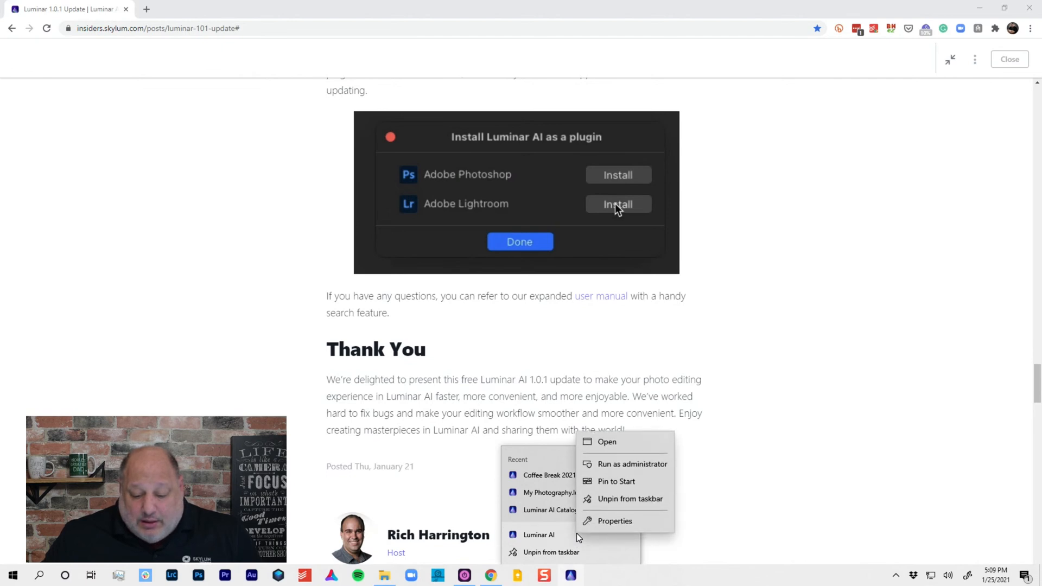
{"action": "left_click", "coordinate": [617, 204]}
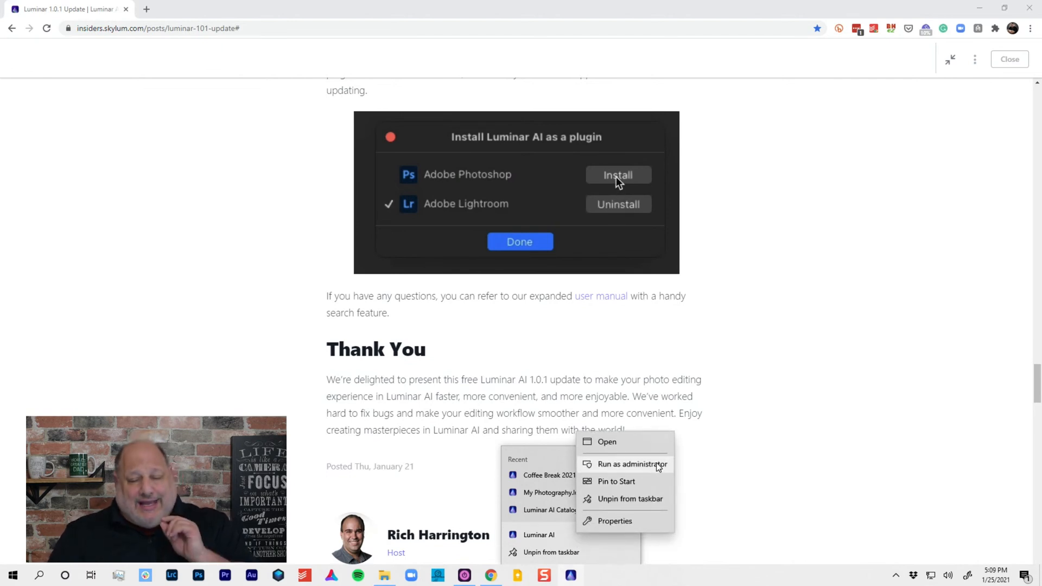
{"action": "left_click", "coordinate": [618, 174]}
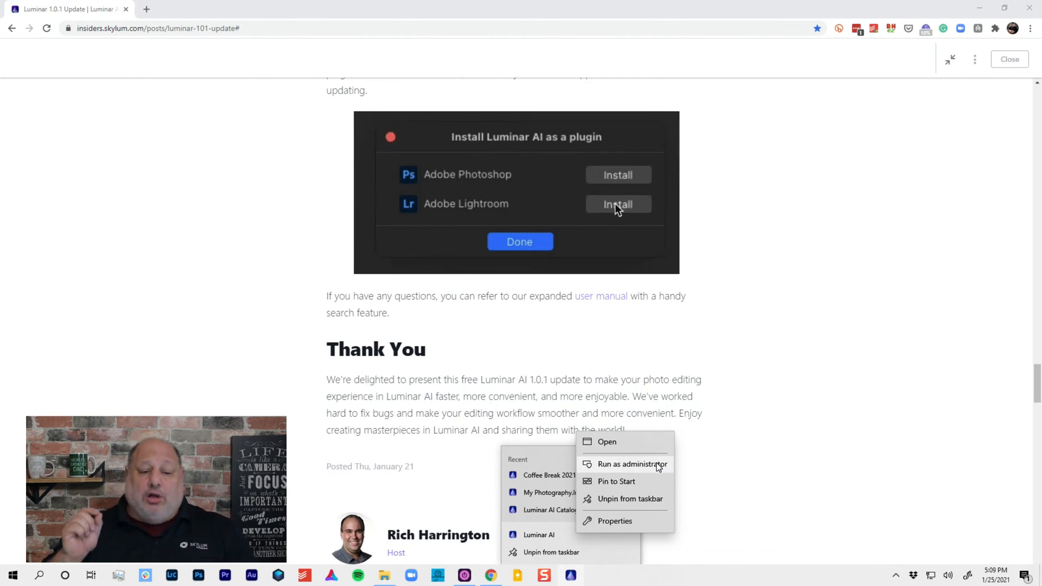
{"action": "left_click", "coordinate": [617, 204]}
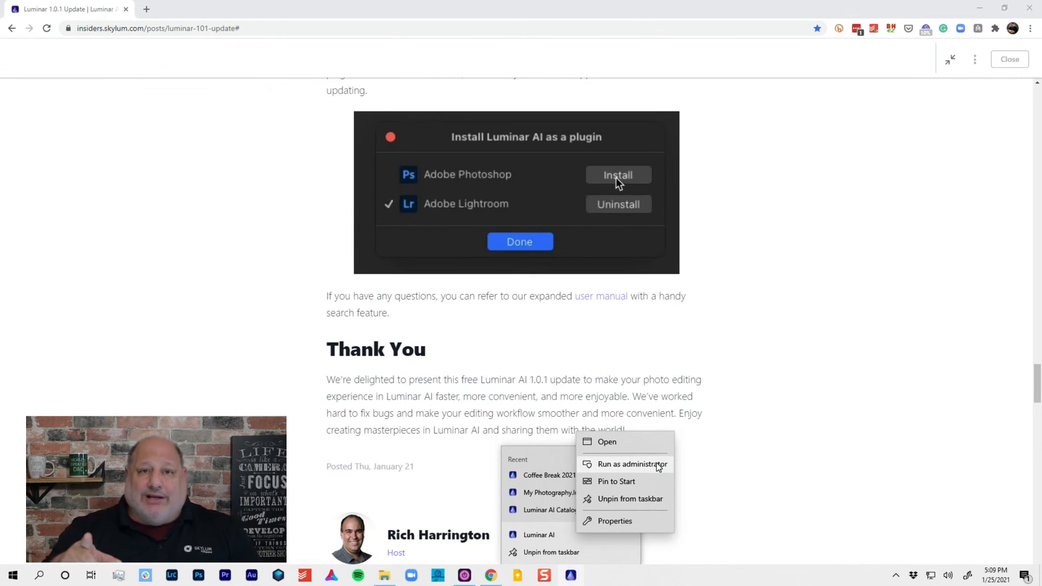
{"action": "left_click", "coordinate": [617, 174]}
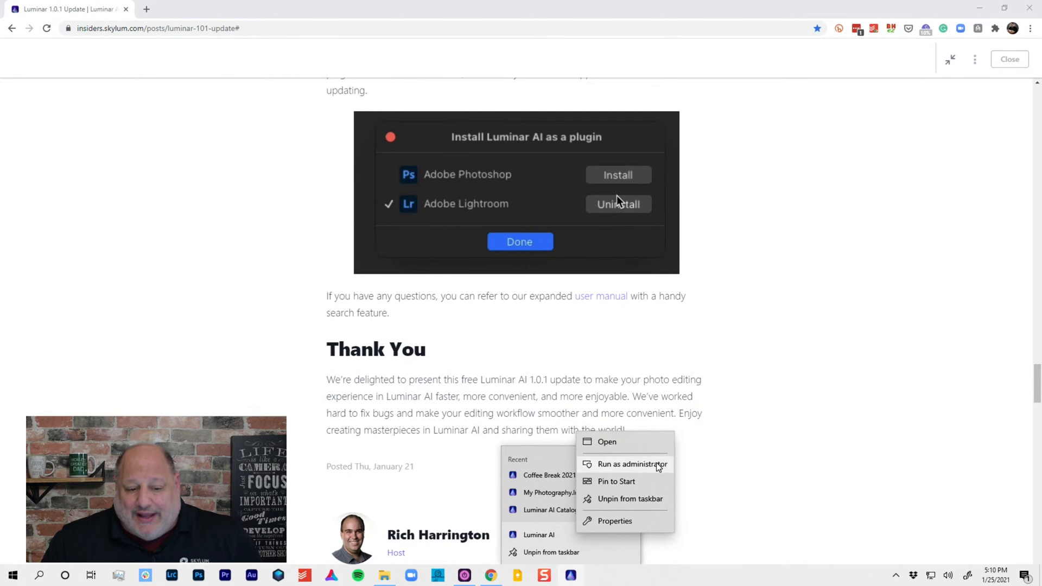
{"action": "left_click", "coordinate": [617, 204]}
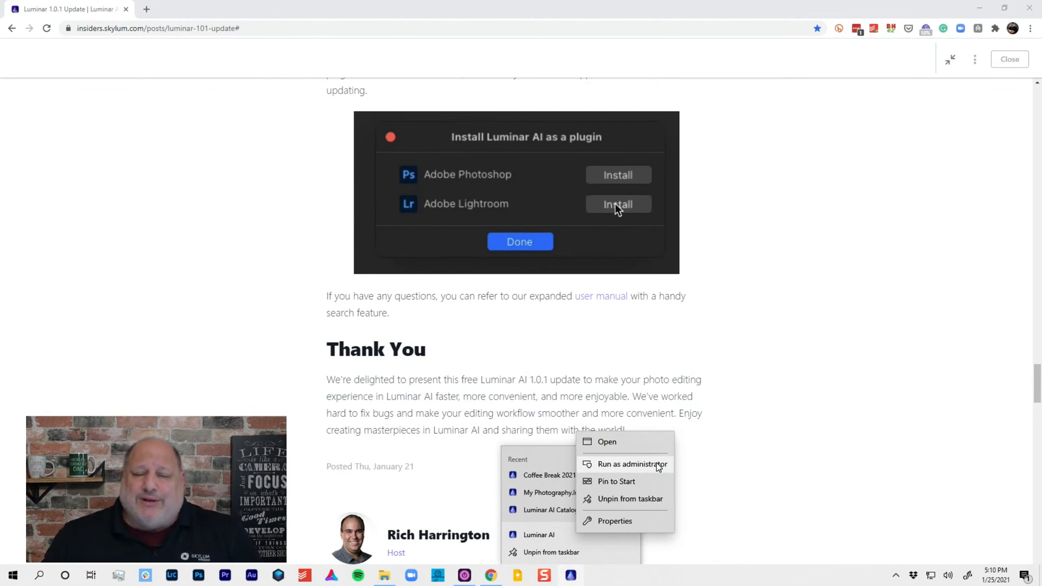
{"action": "left_click", "coordinate": [617, 204]}
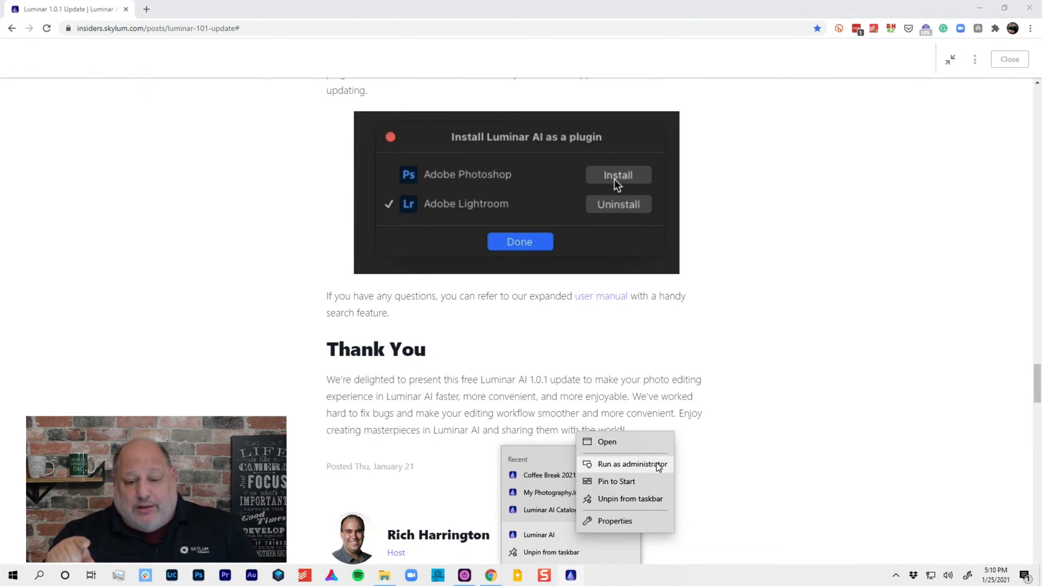
{"action": "left_click", "coordinate": [617, 204]}
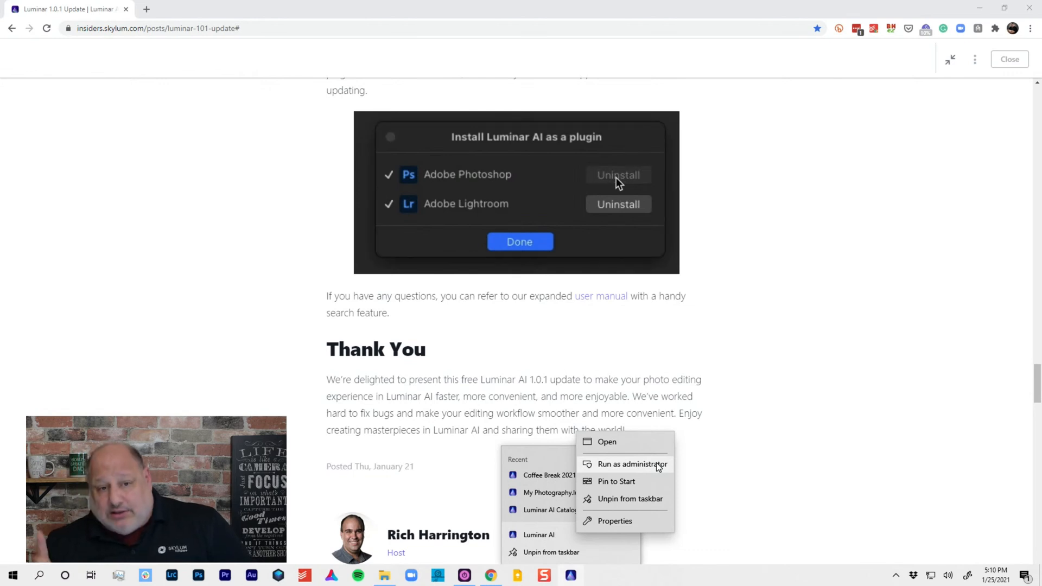
{"action": "left_click", "coordinate": [618, 173]}
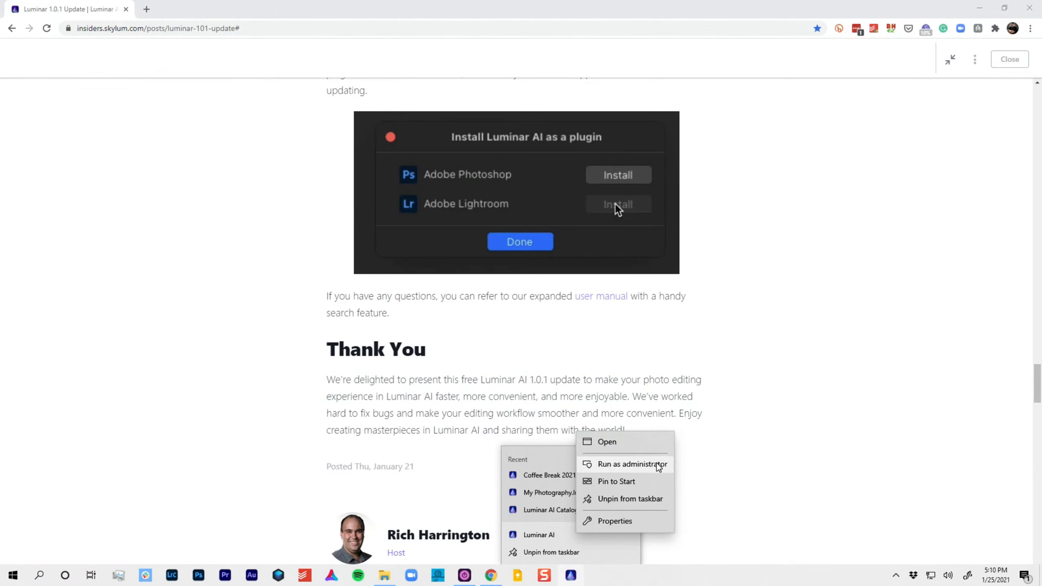
{"action": "left_click", "coordinate": [618, 174]}
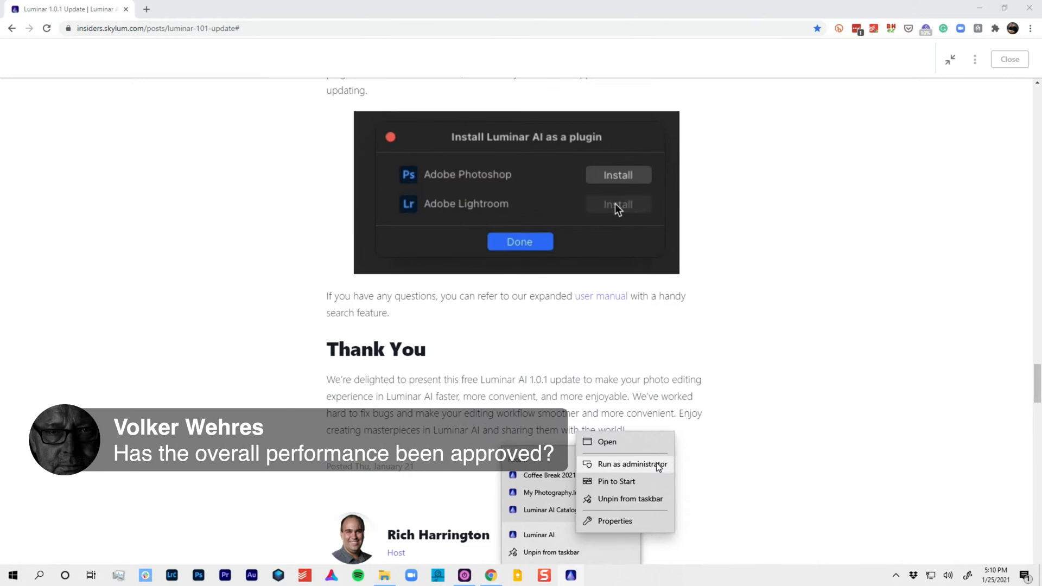
{"action": "left_click", "coordinate": [617, 204]}
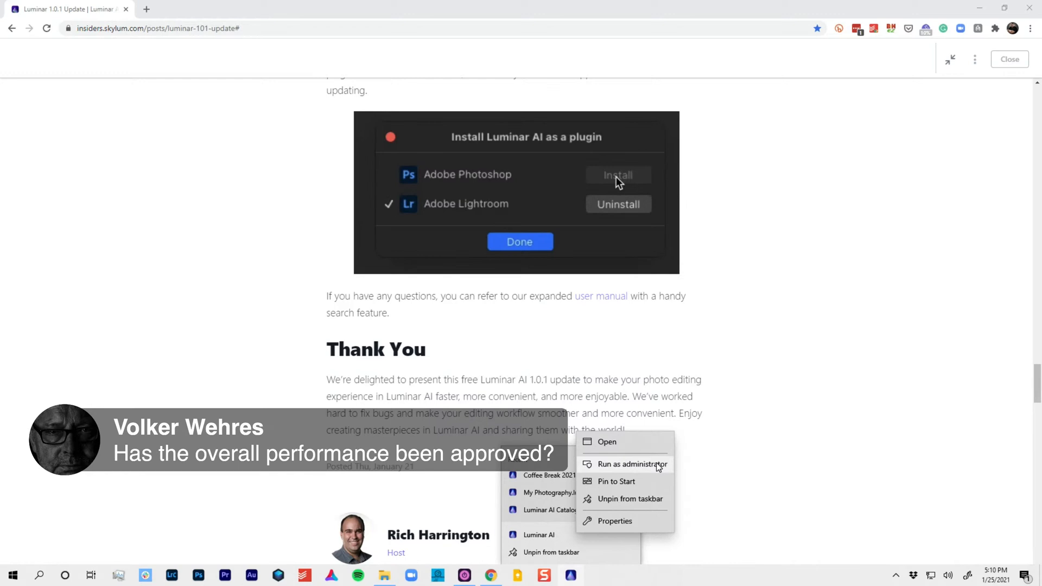
{"action": "left_click", "coordinate": [618, 174]}
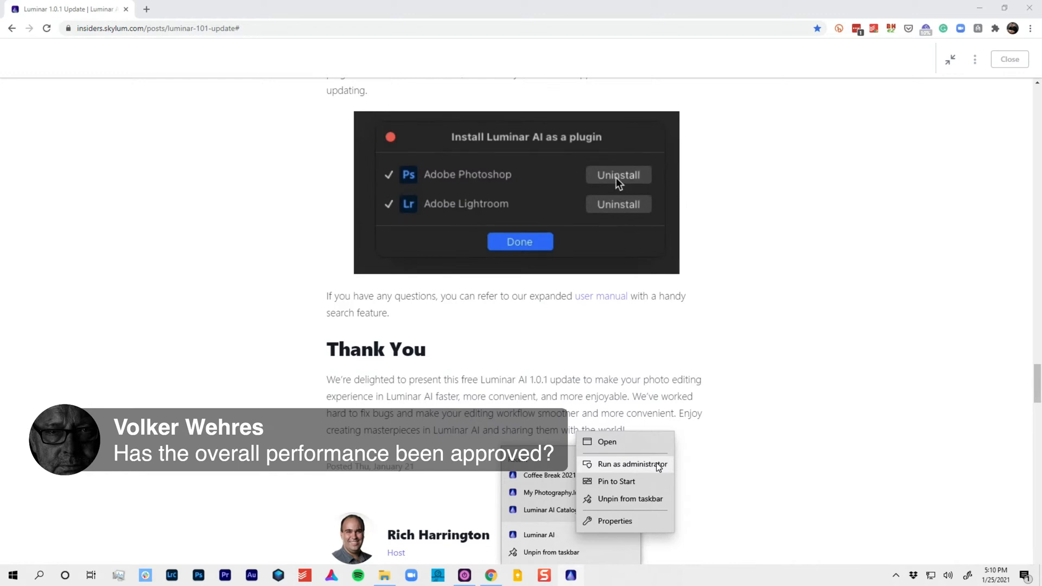
{"action": "left_click", "coordinate": [618, 174]}
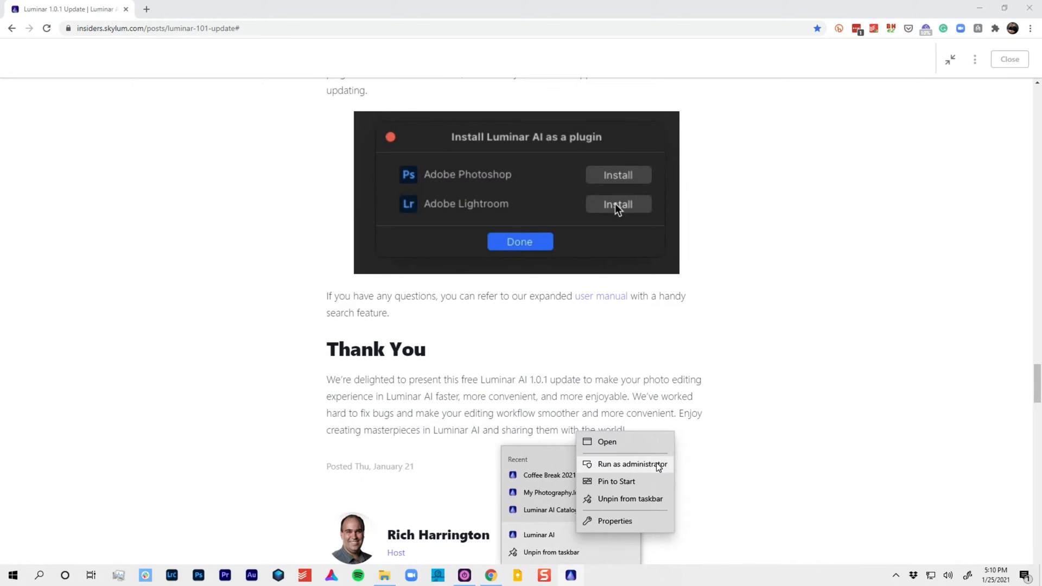
{"action": "left_click", "coordinate": [616, 204]}
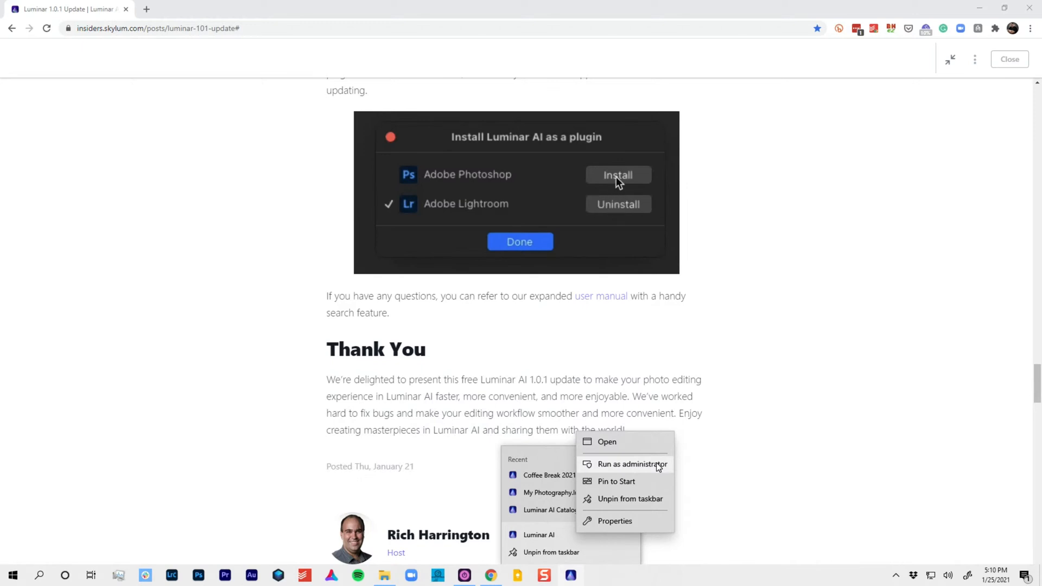
{"action": "left_click", "coordinate": [617, 174]}
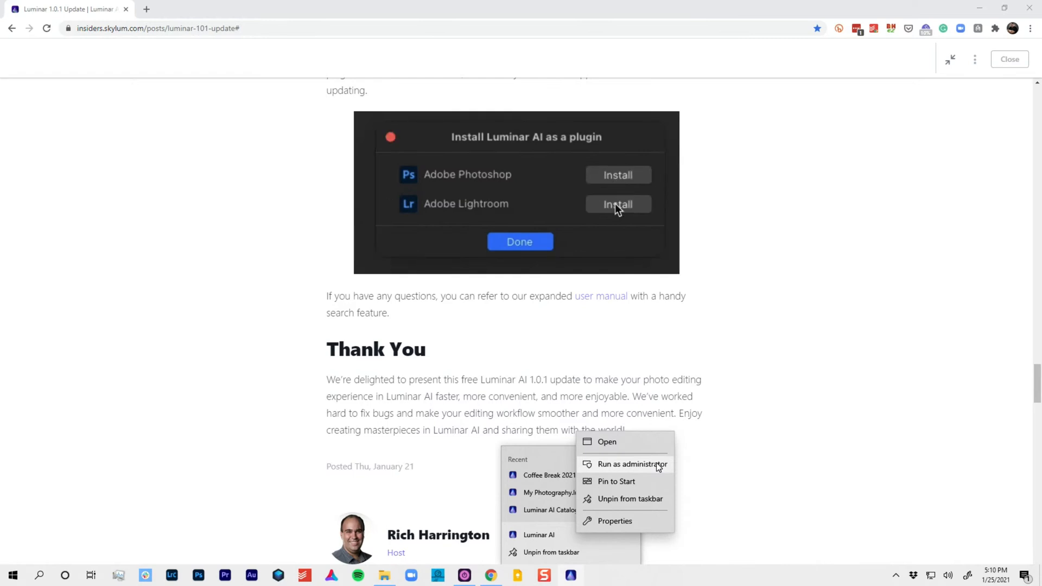
{"action": "left_click", "coordinate": [617, 204]}
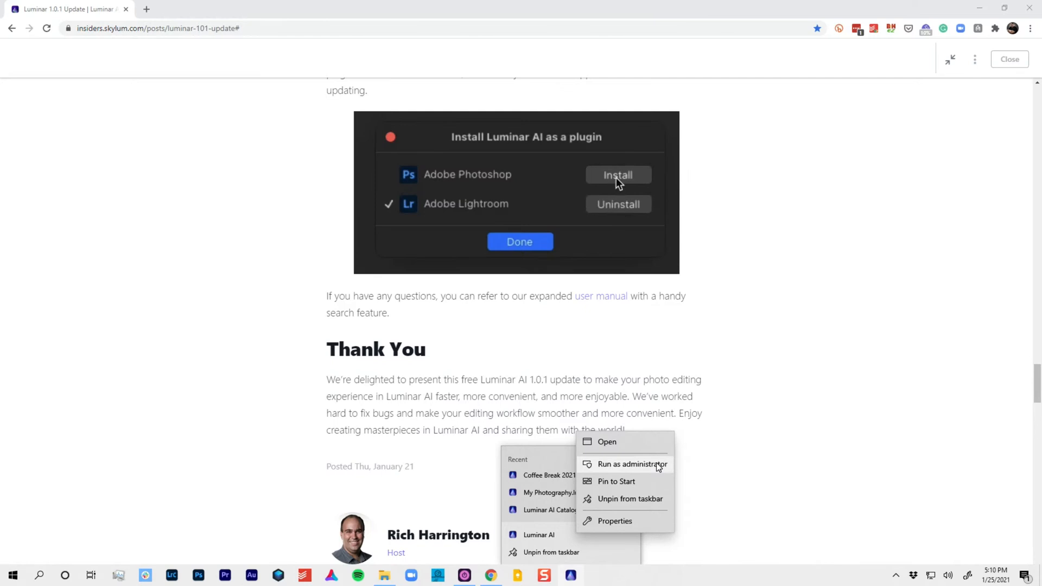
{"action": "left_click", "coordinate": [618, 174]}
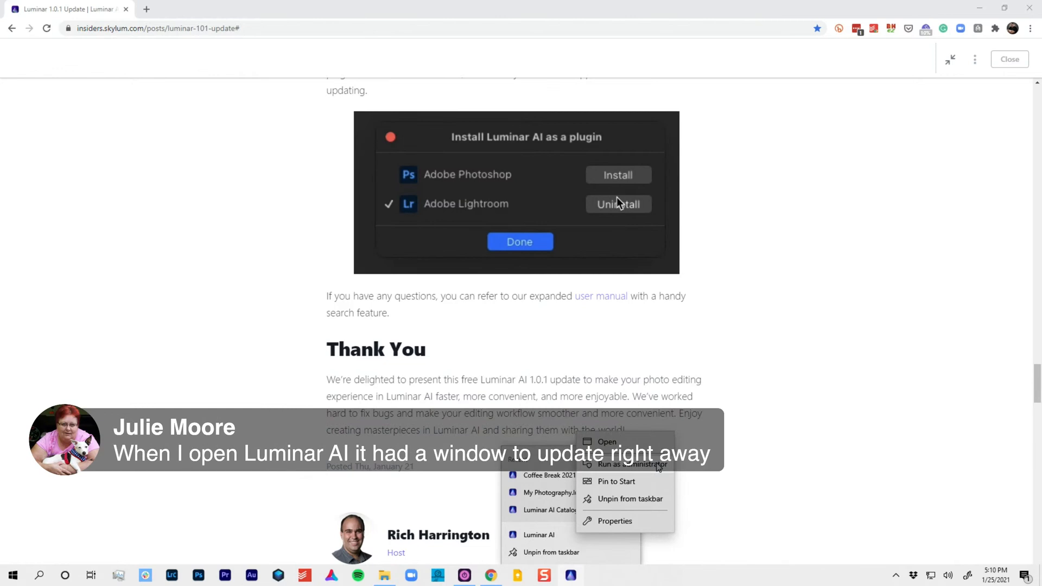
{"action": "left_click", "coordinate": [617, 204]}
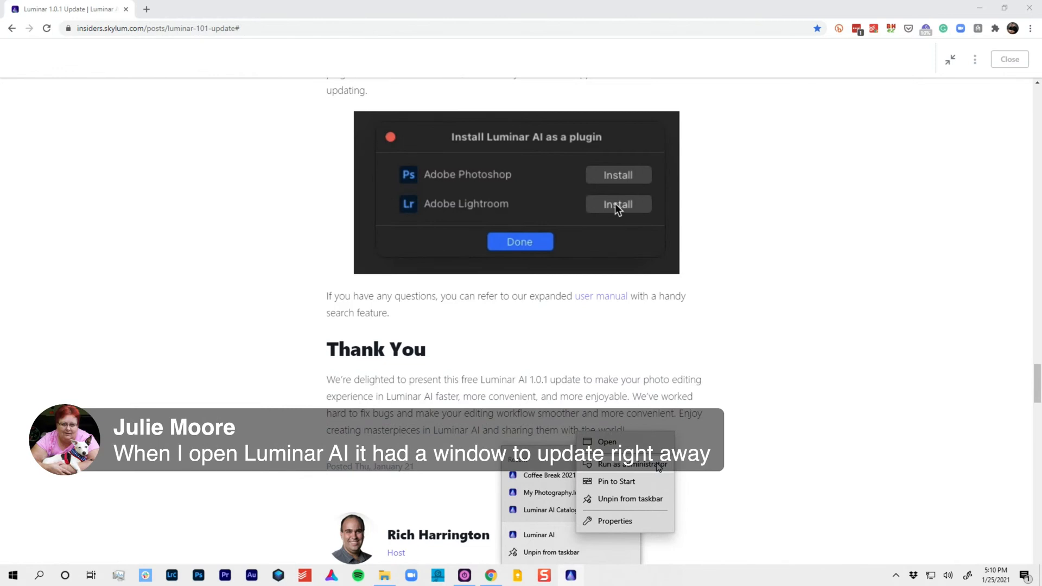
{"action": "left_click", "coordinate": [617, 204]}
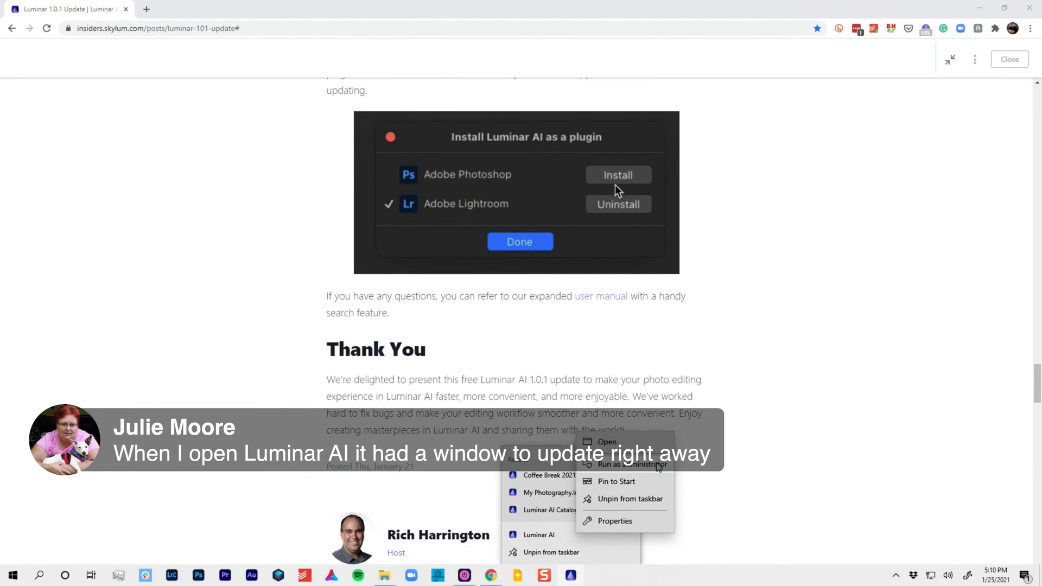
{"action": "left_click", "coordinate": [618, 174]}
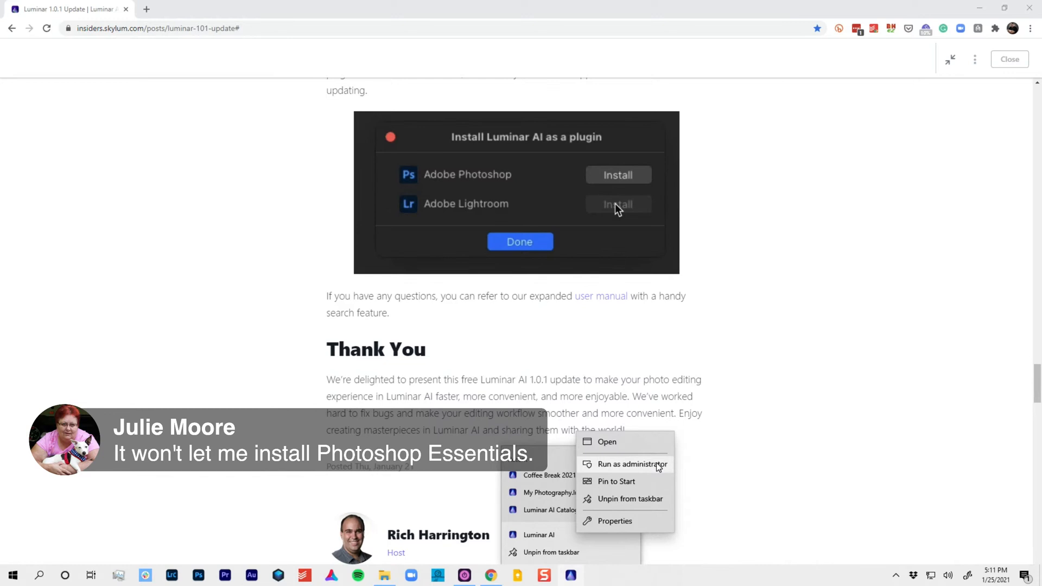
{"action": "left_click", "coordinate": [617, 174]}
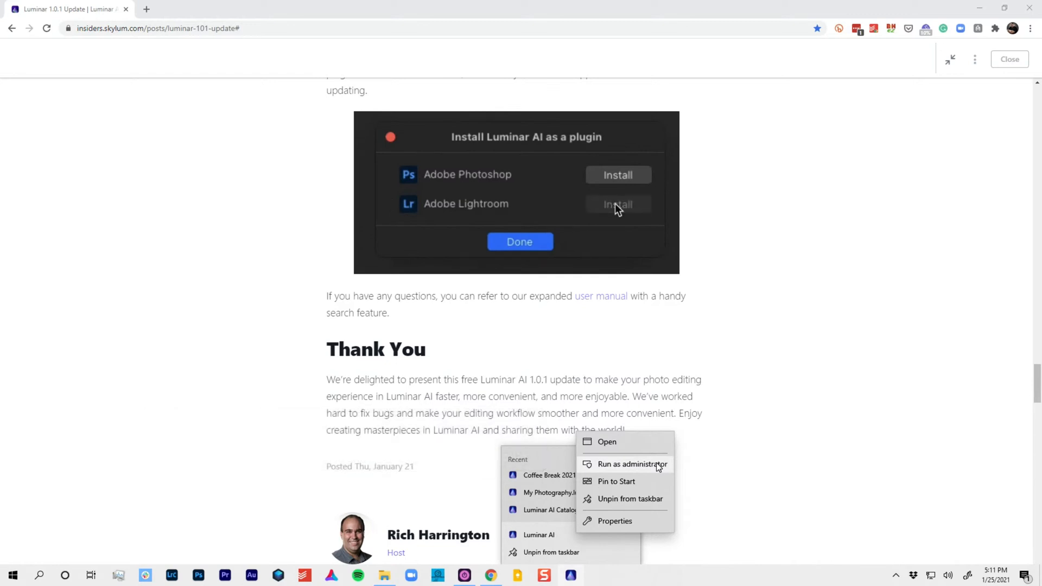
{"action": "left_click", "coordinate": [616, 204]}
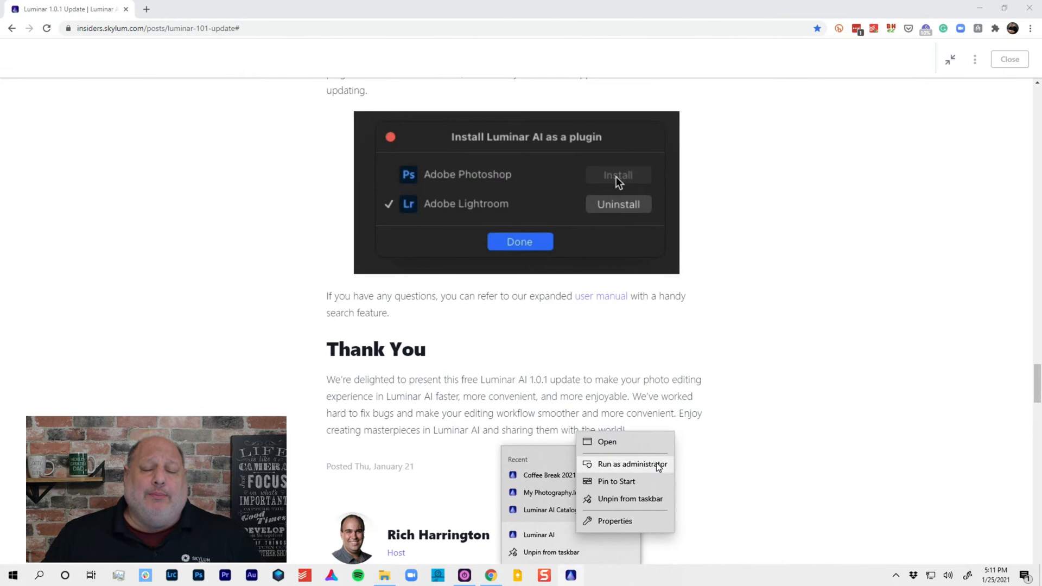
{"action": "left_click", "coordinate": [617, 174]}
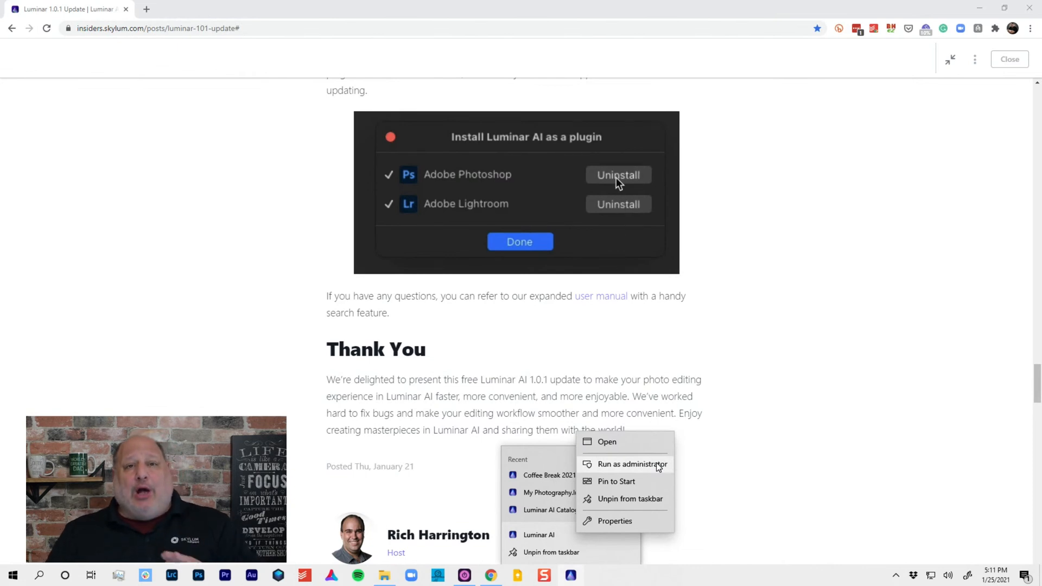
{"action": "left_click", "coordinate": [618, 175]}
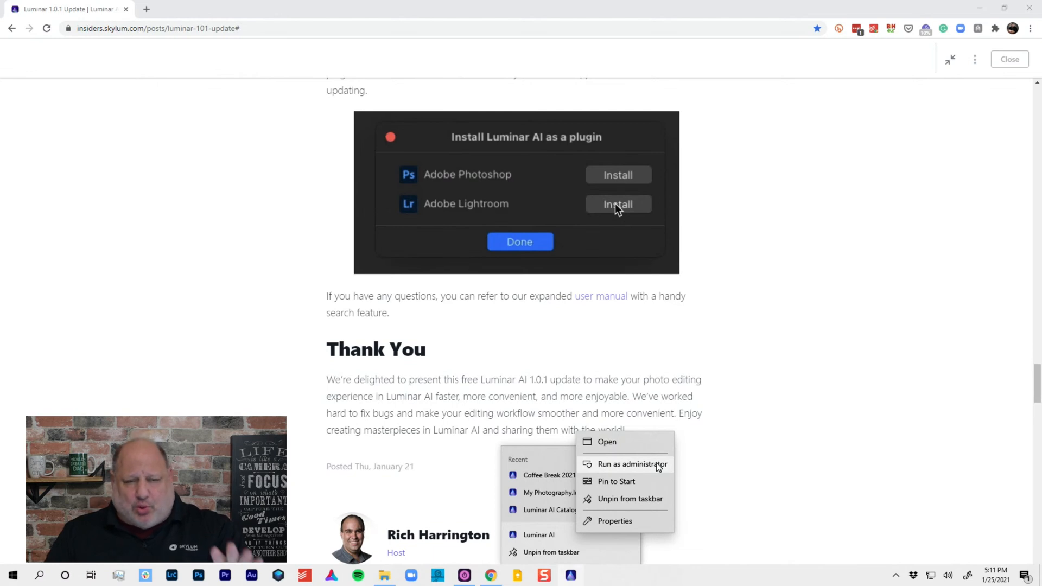
{"action": "left_click", "coordinate": [616, 204]}
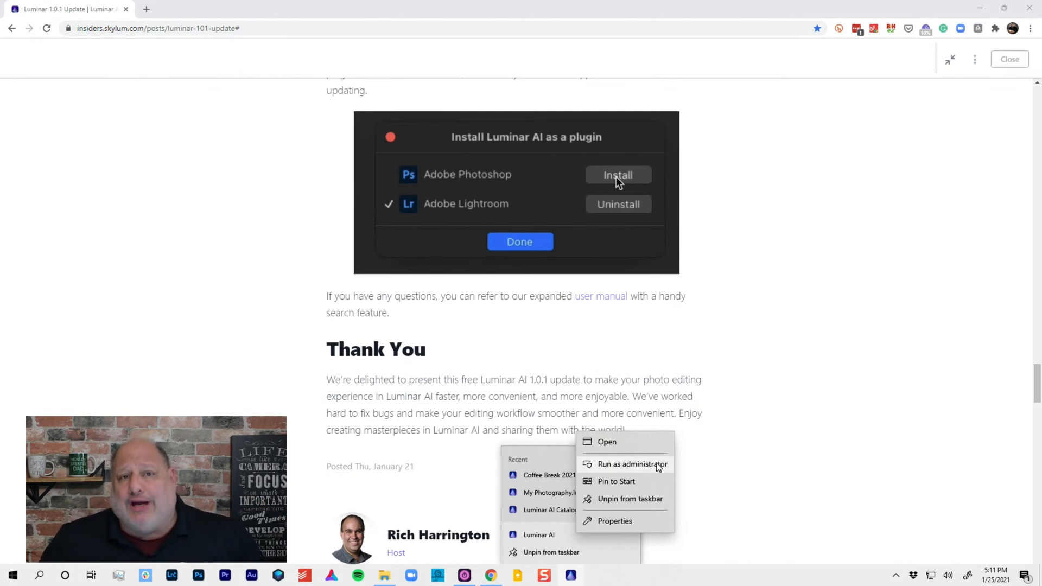
{"action": "left_click", "coordinate": [618, 174]}
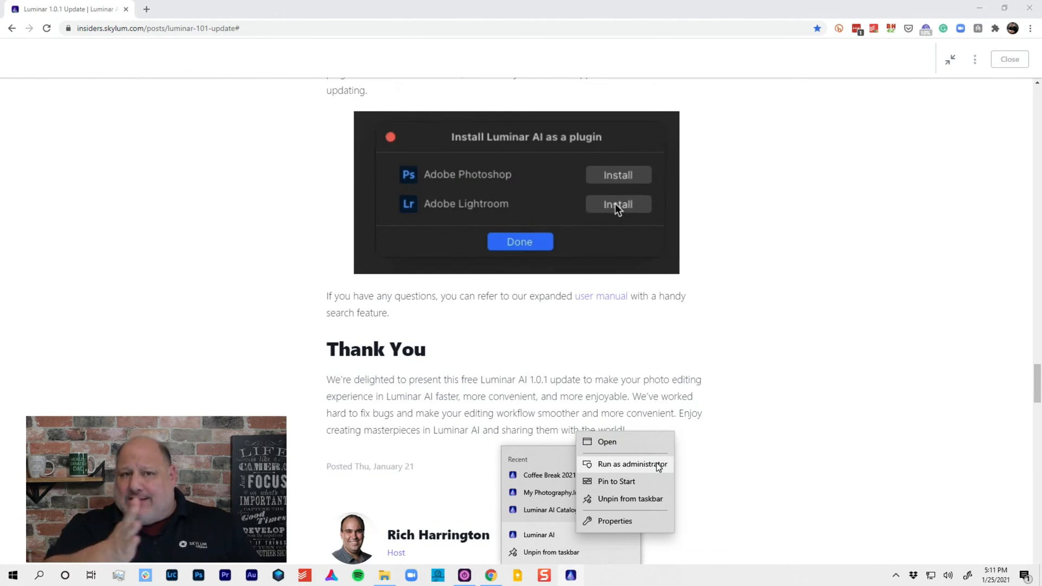
{"action": "left_click", "coordinate": [616, 204]}
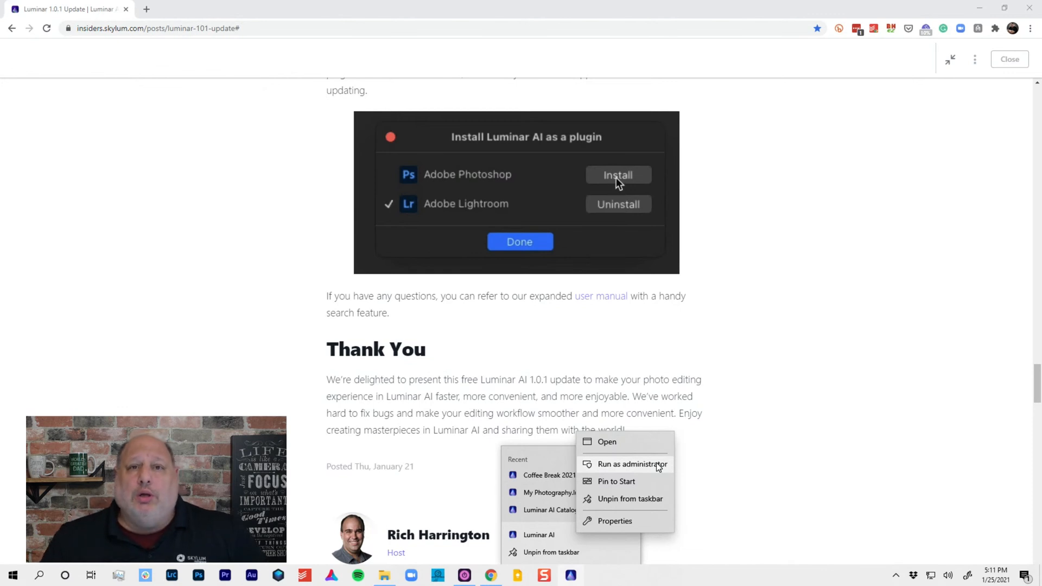
{"action": "left_click", "coordinate": [616, 174]}
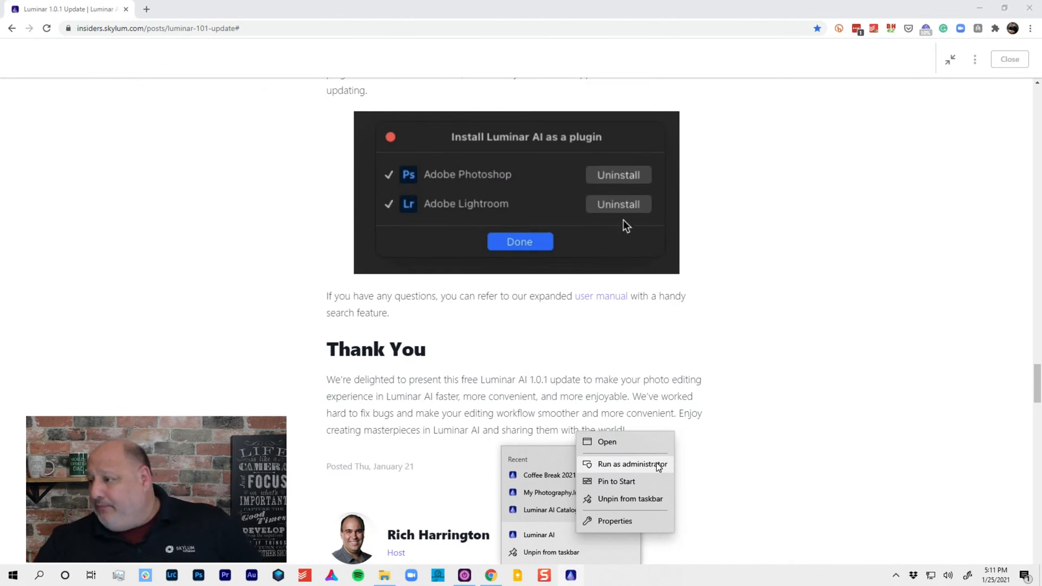
{"action": "left_click", "coordinate": [617, 174]}
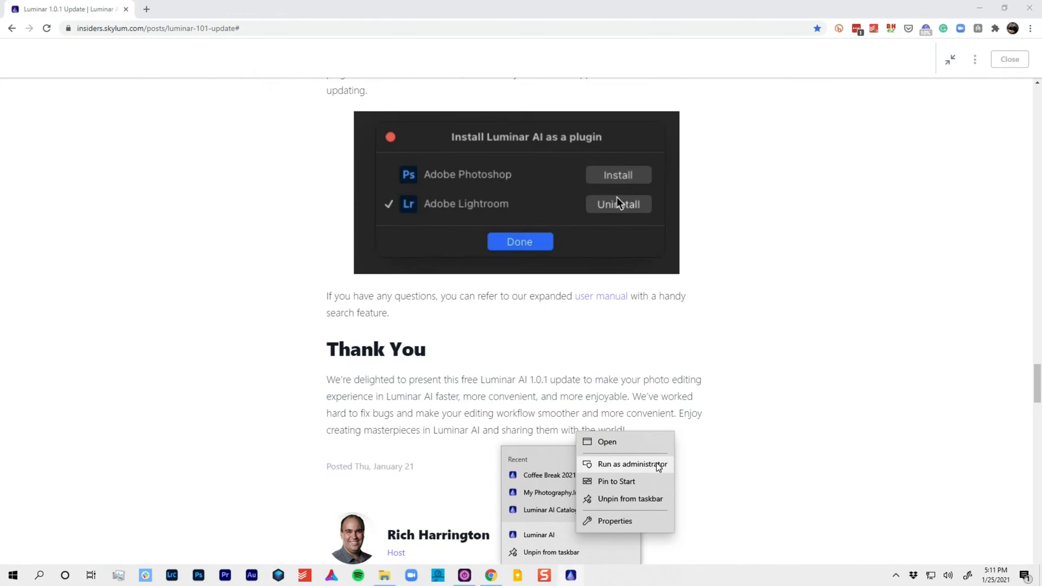